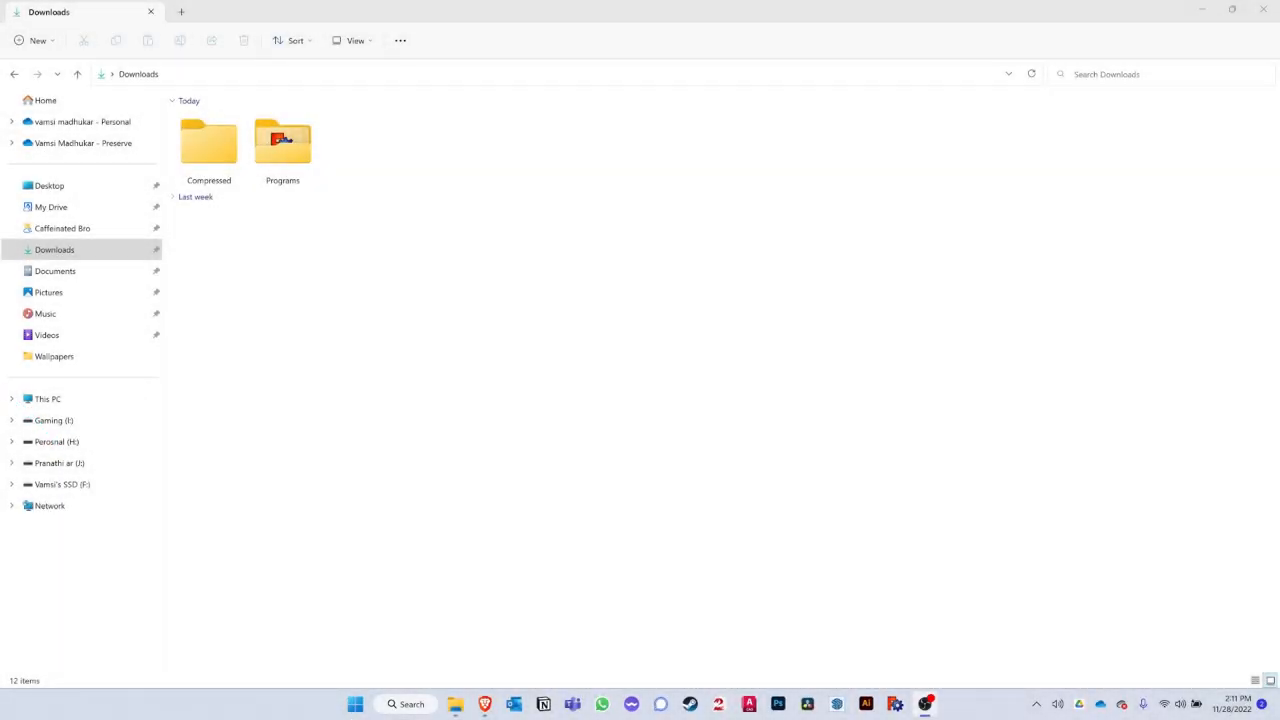
Browse to fonts.google.com in the web browser from the Downloads view
{"action": "left_click", "coordinate": [54, 248]}
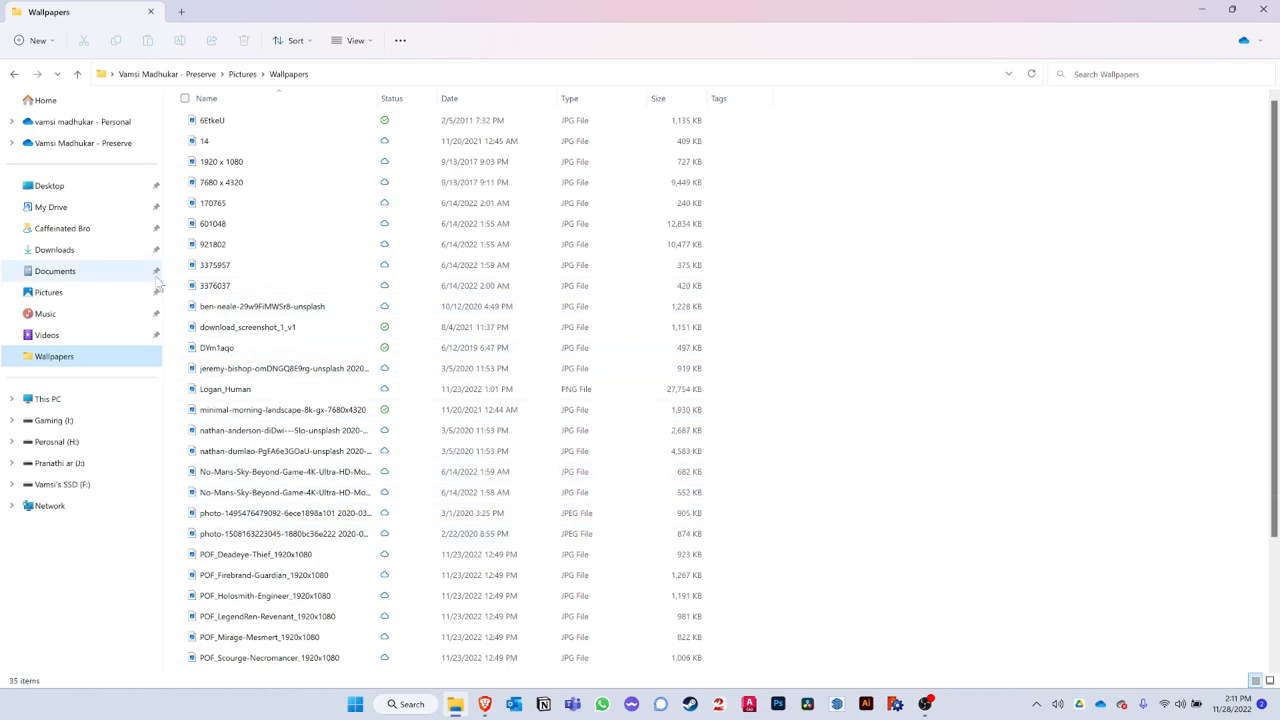
{"action": "left_click", "coordinate": [54, 248]}
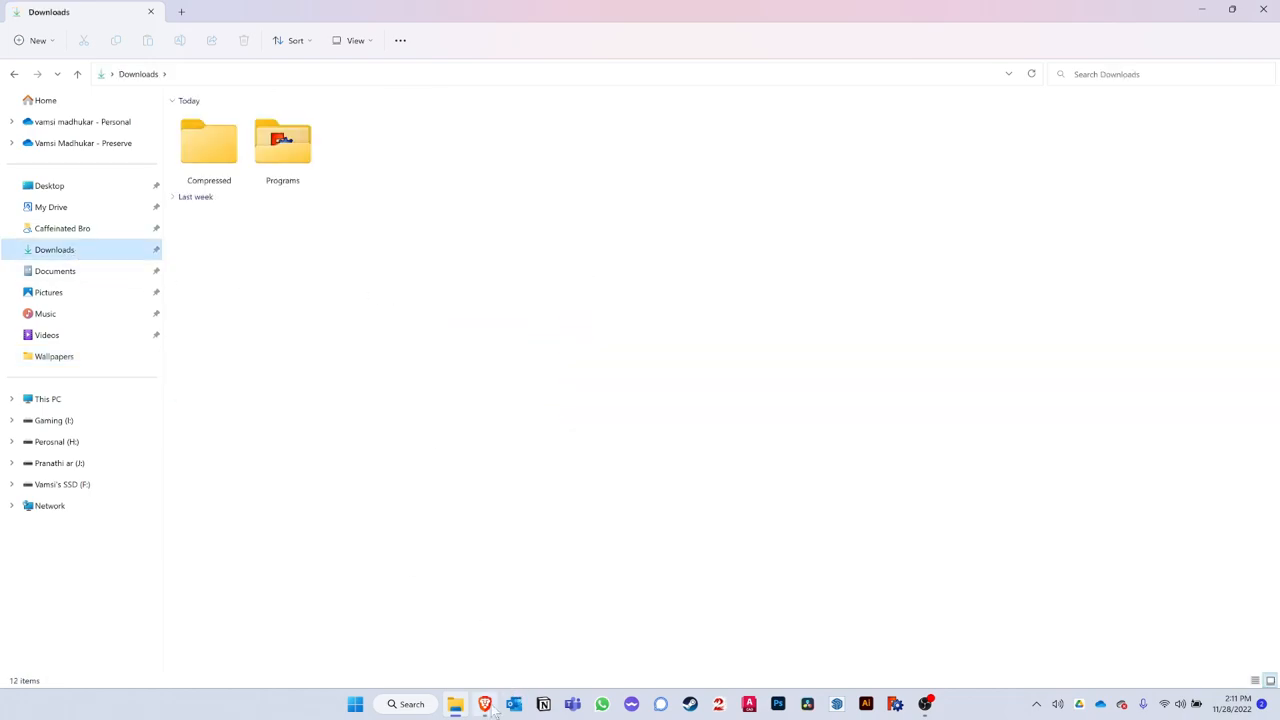
{"action": "left_click", "coordinate": [484, 704]}
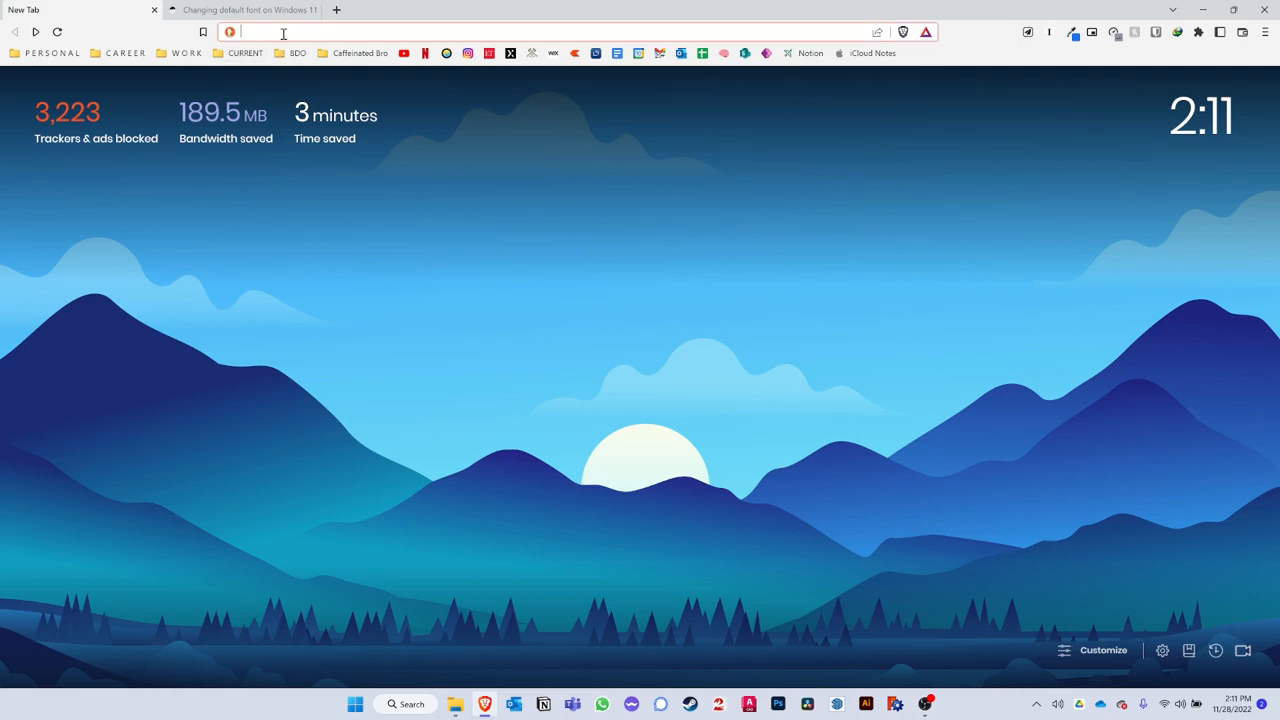
{"action": "type", "text": "fonts.google.com"}
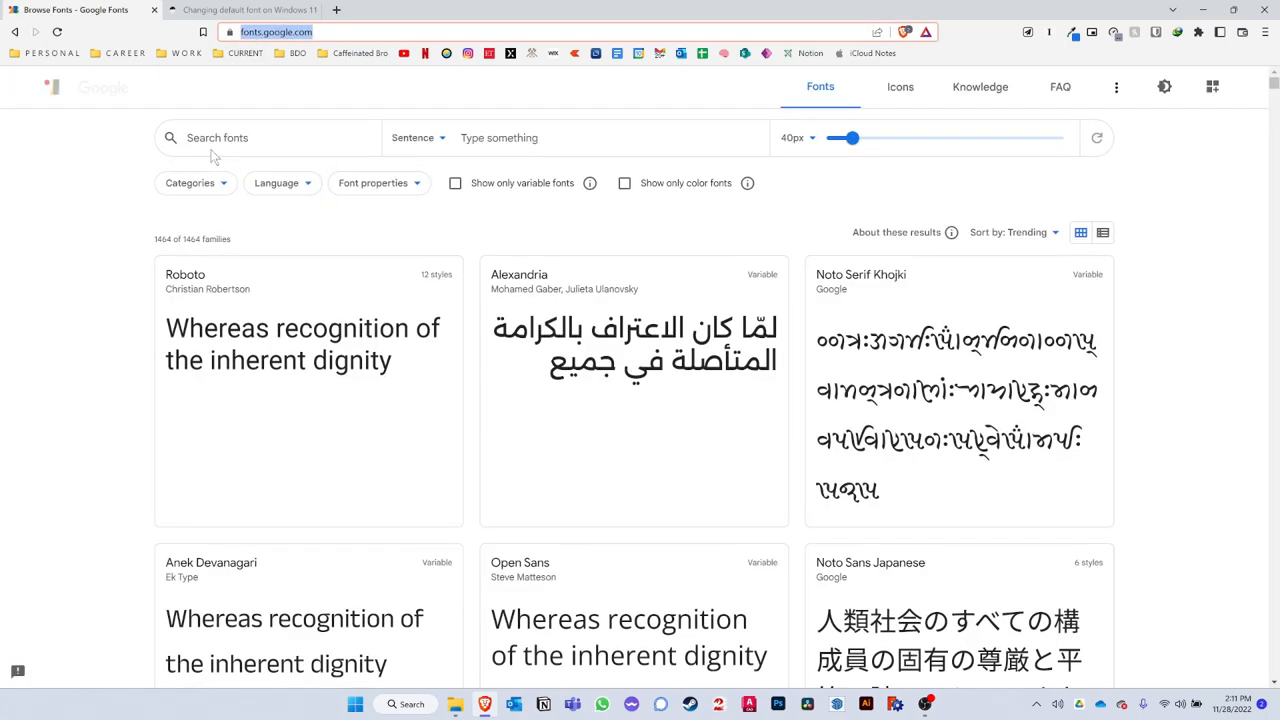
{"action": "scroll", "scroll_direction": "down", "scroll_amount": 3}
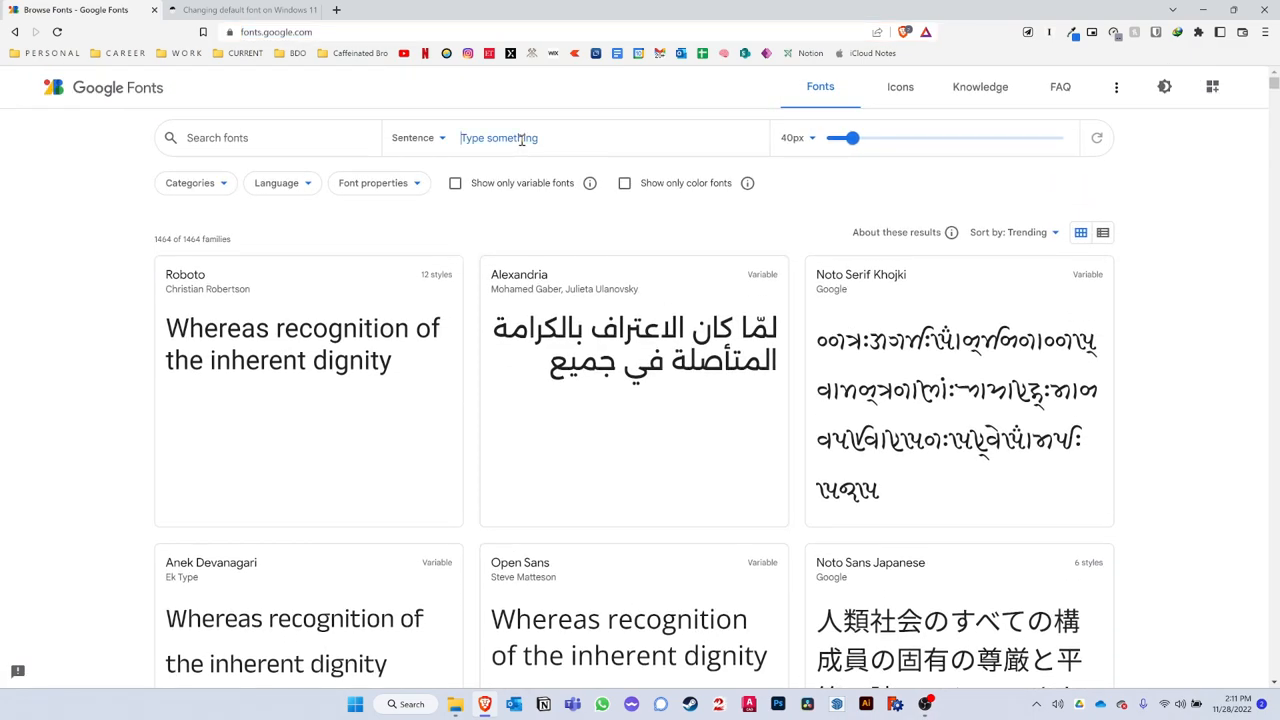
Search for Ubuntu on Google Fonts and download the whole family as a zip
{"action": "type", "text": "testing font"}
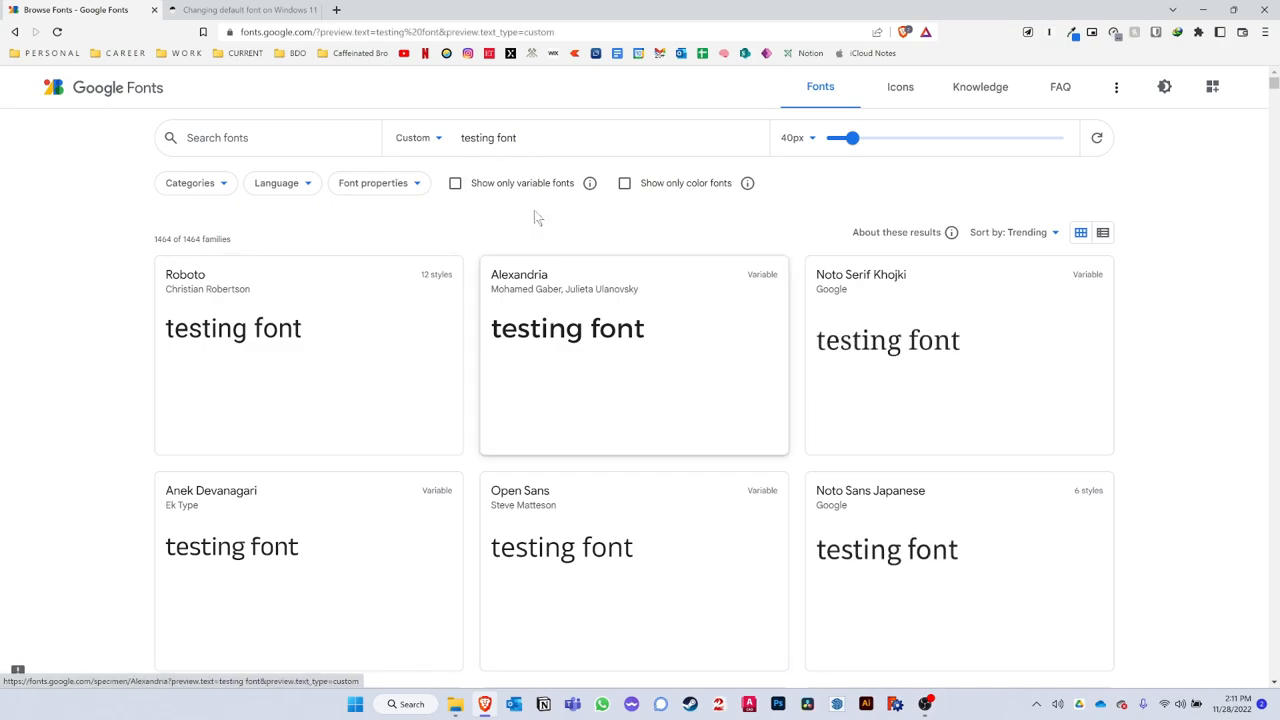
{"action": "type", "text": "u"}
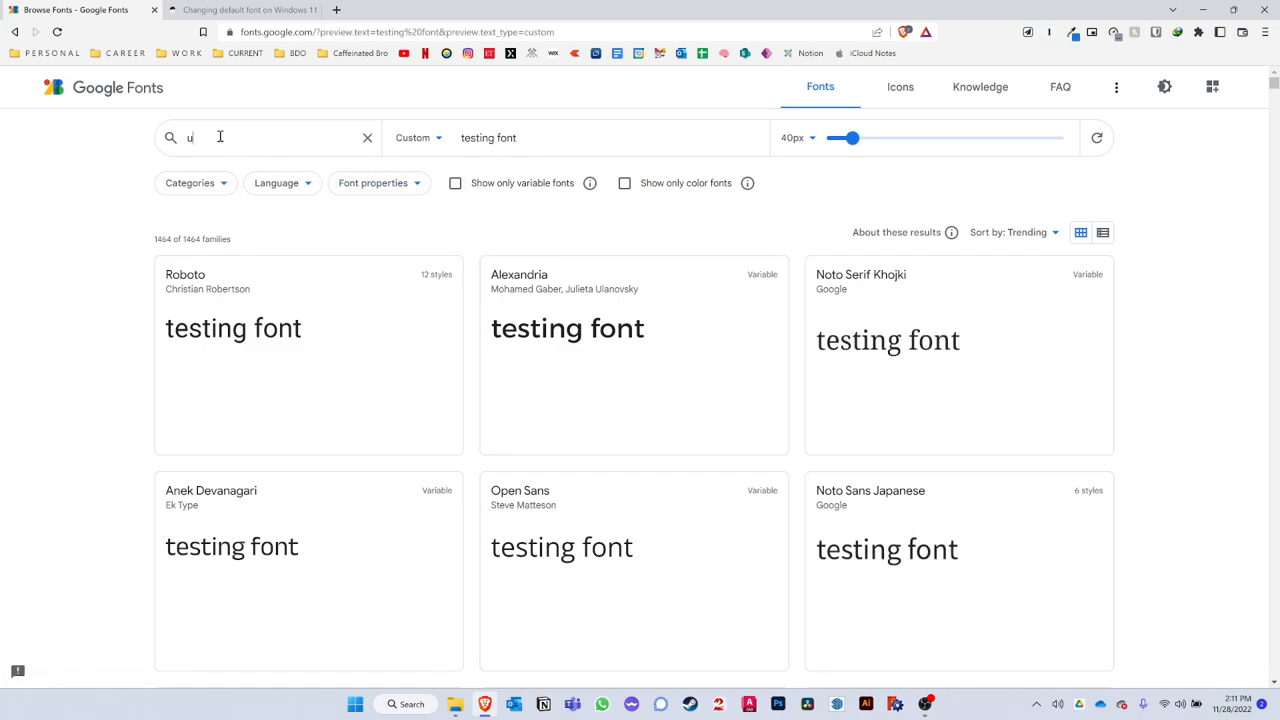
{"action": "type", "text": "buntu"}
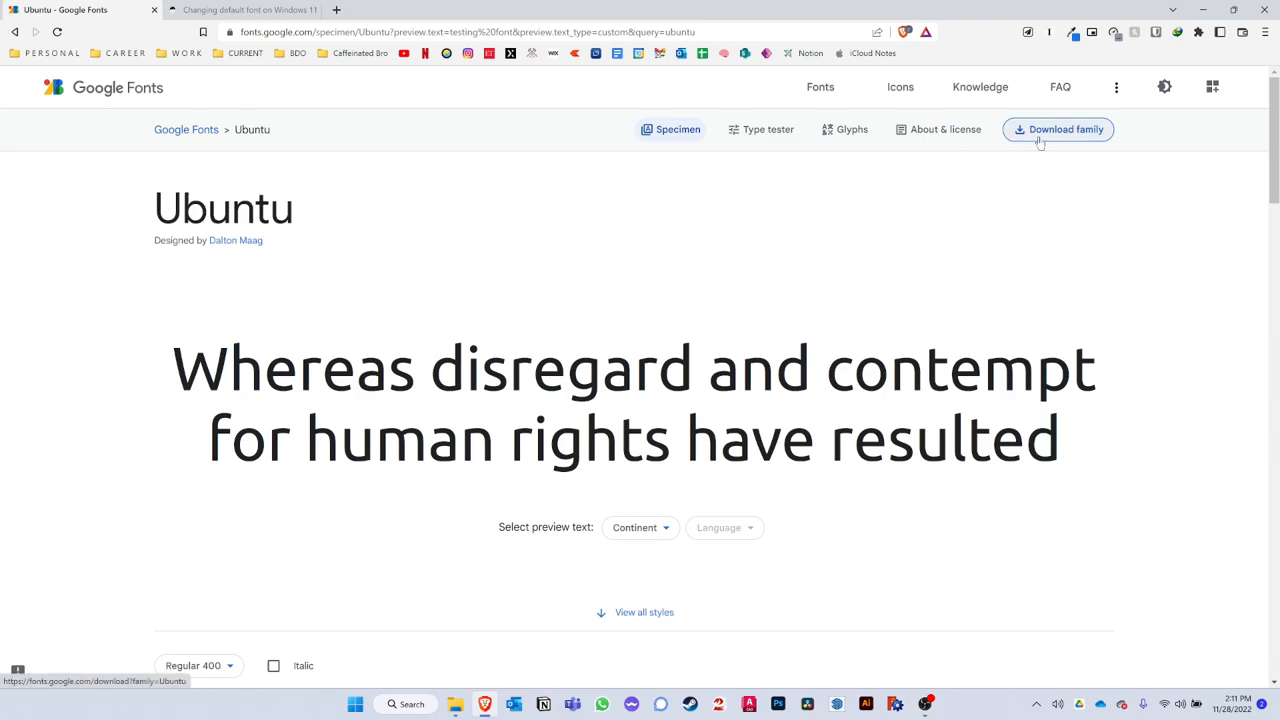
{"action": "left_click", "coordinate": [1056, 128]}
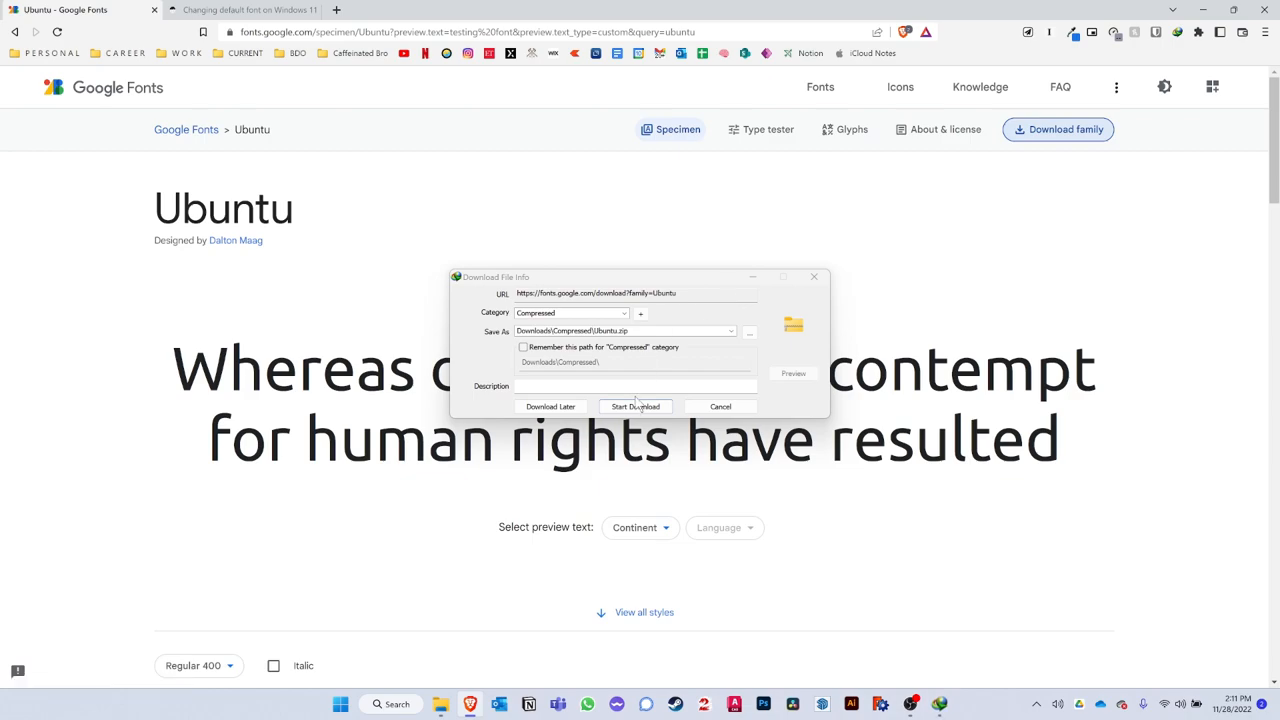
{"action": "left_click", "coordinate": [636, 406]}
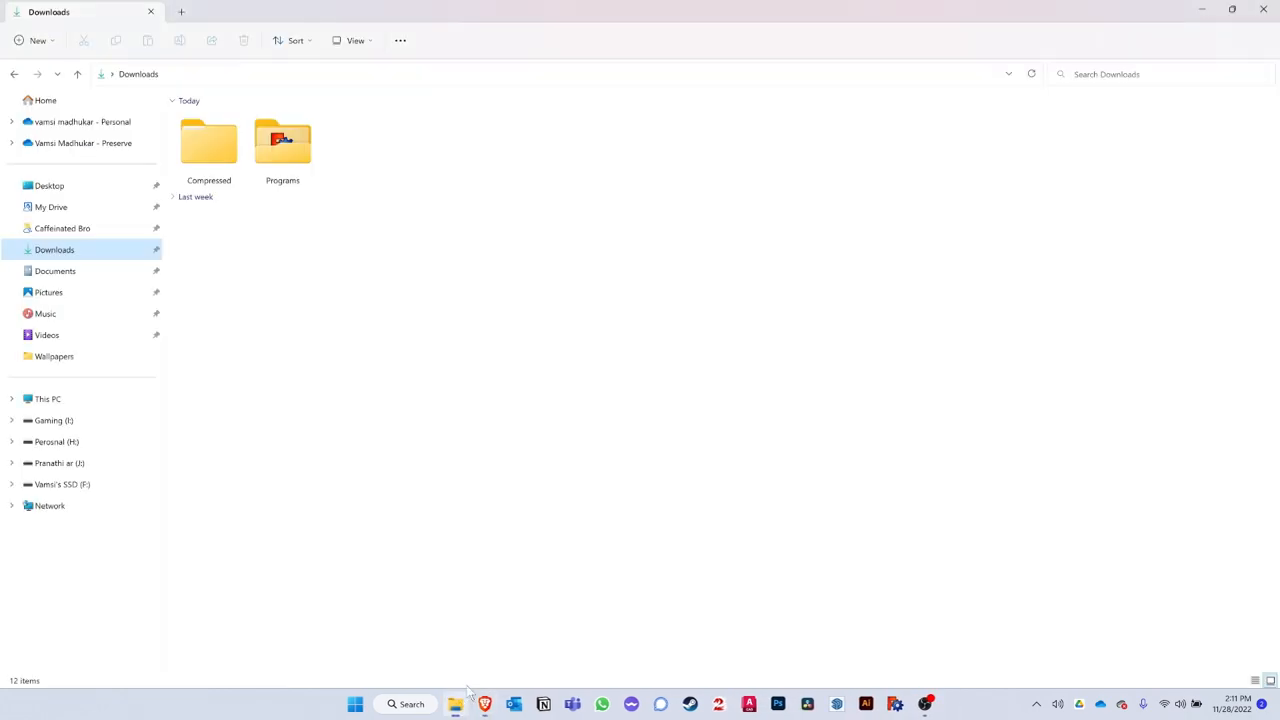
Extract Ubuntu.zip in the Compressed folder into an Ubuntu folder beside it
{"action": "double_click", "coordinate": [208, 140]}
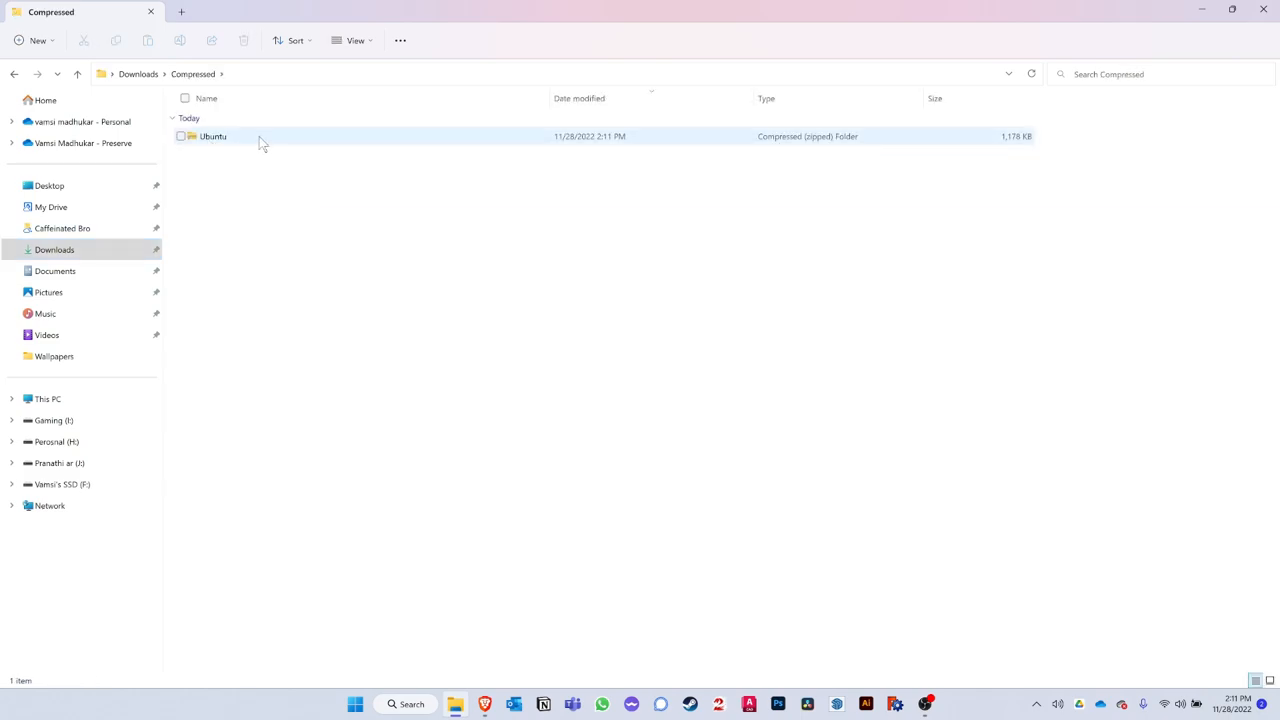
{"action": "right_click", "coordinate": [212, 136]}
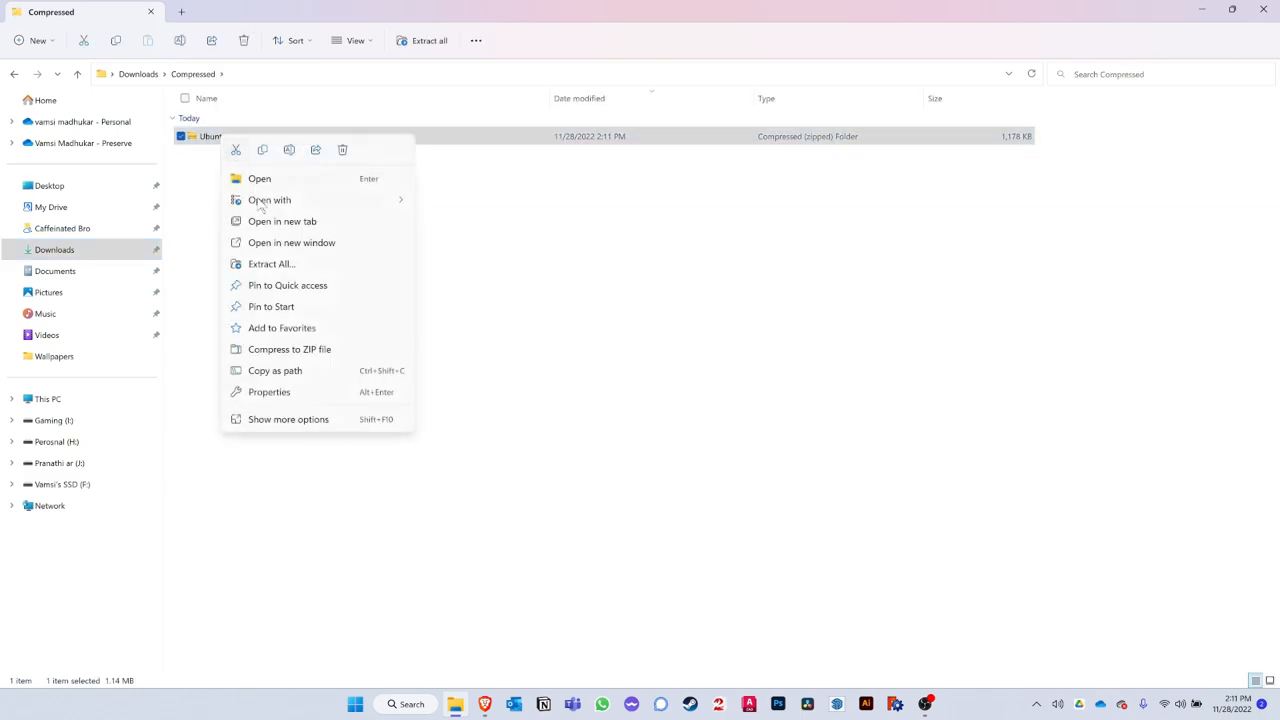
{"action": "left_click", "coordinate": [272, 264]}
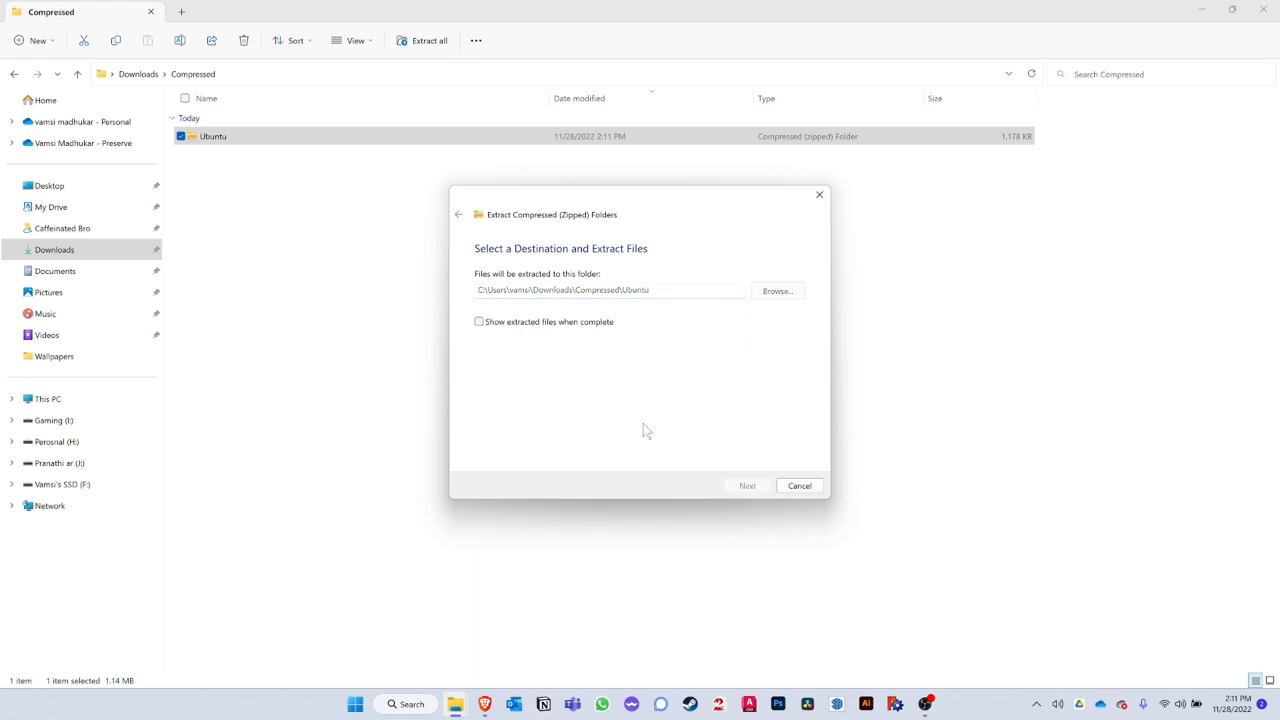
{"action": "left_click", "coordinate": [748, 486]}
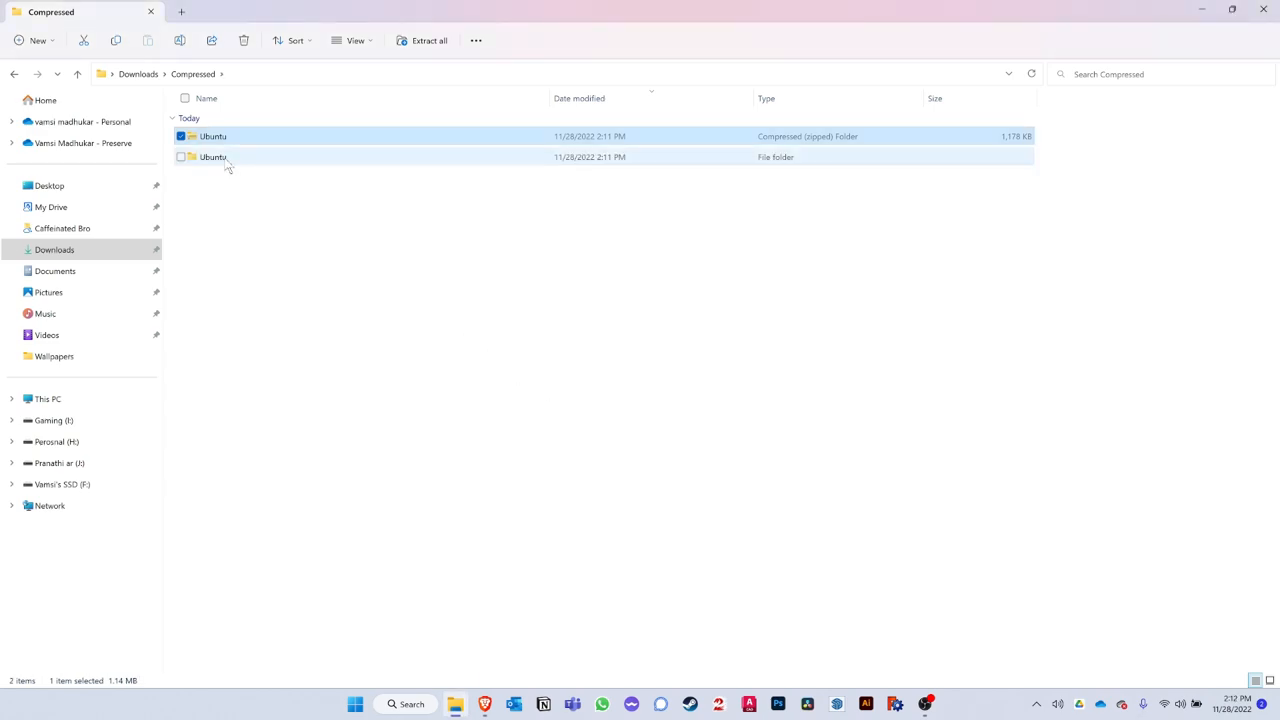
Install the extracted Ubuntu font files for all users, replacing existing copies, and return to Downloads
{"action": "double_click", "coordinate": [212, 156]}
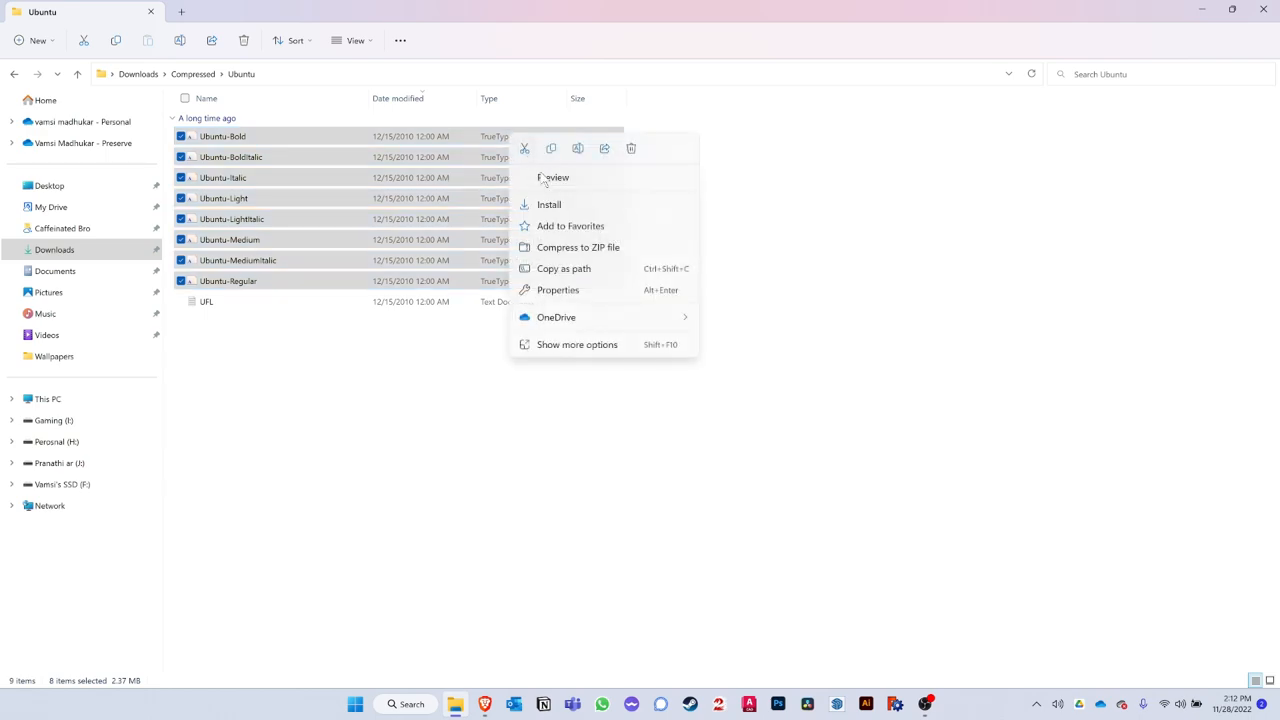
{"action": "mouse_move", "coordinate": [576, 344]}
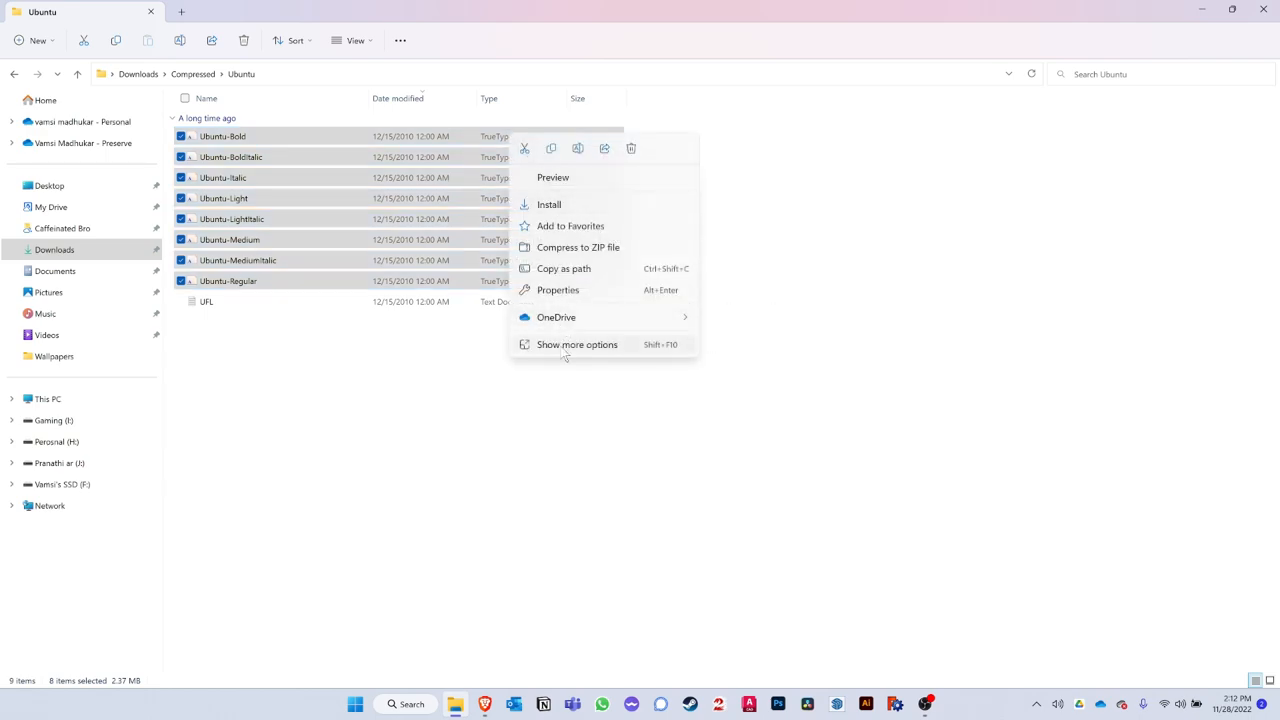
{"action": "left_click", "coordinate": [576, 344]}
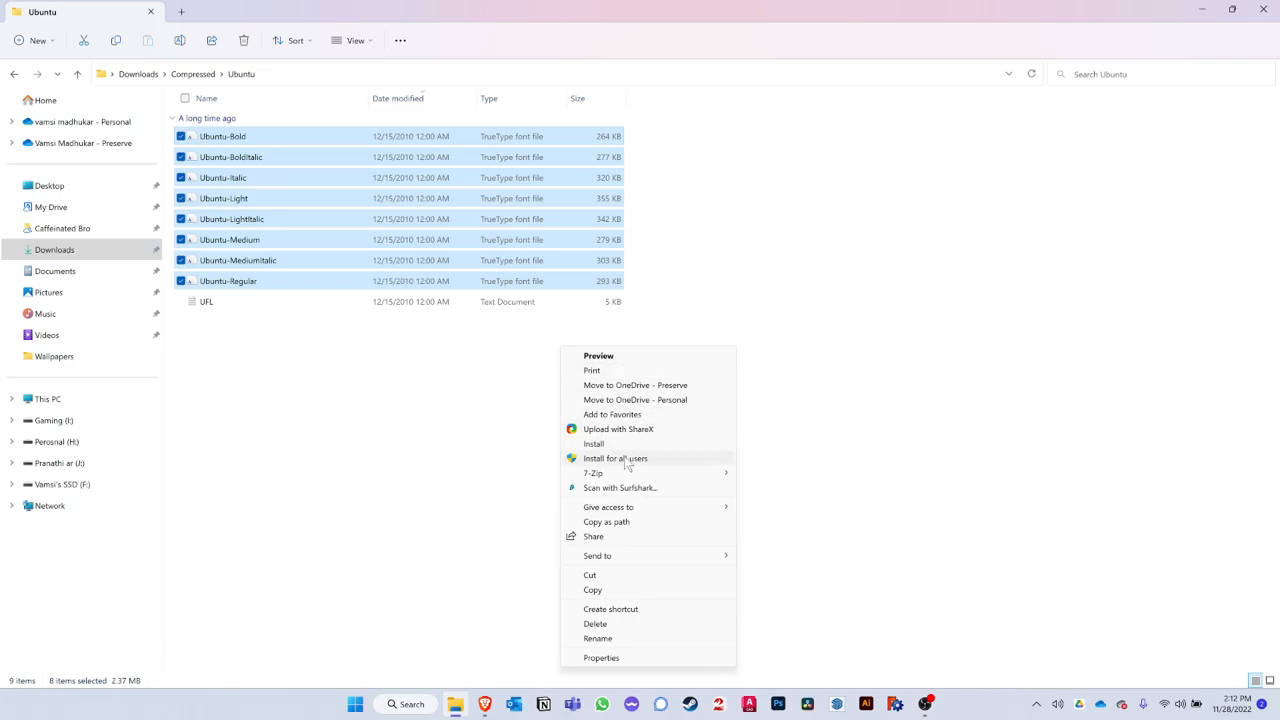
{"action": "left_click", "coordinate": [616, 458]}
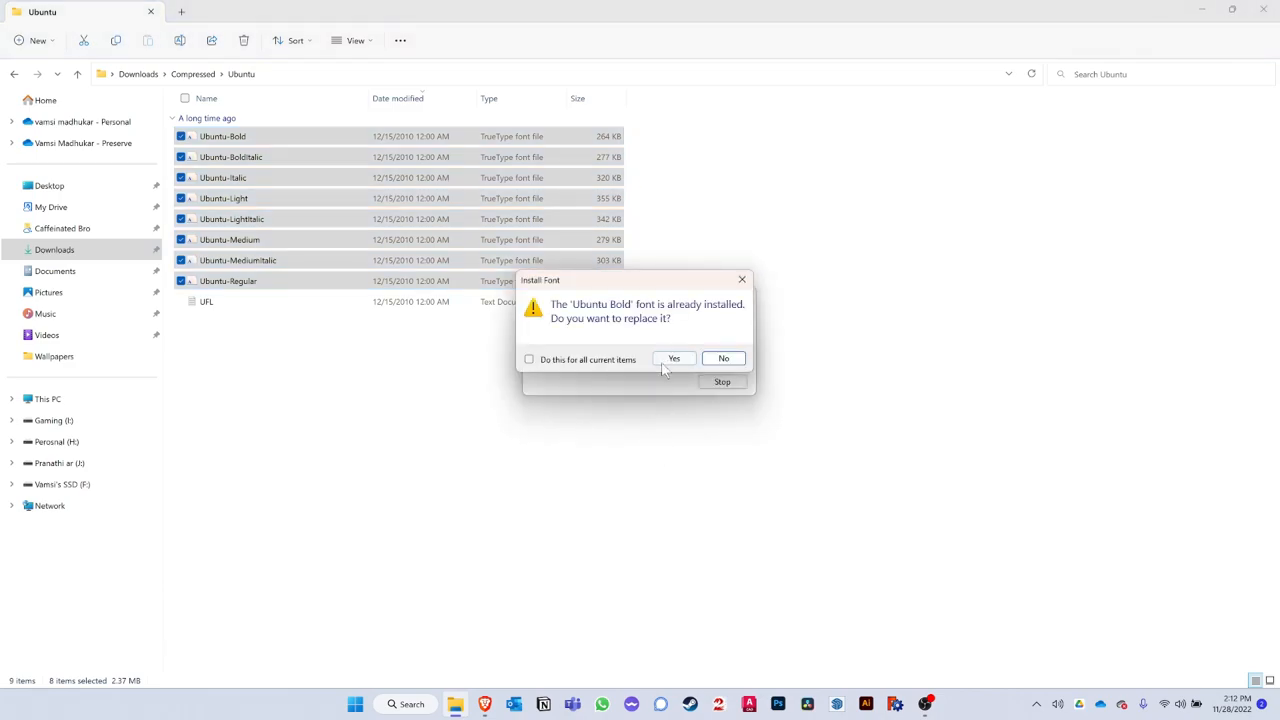
{"action": "left_click", "coordinate": [674, 358]}
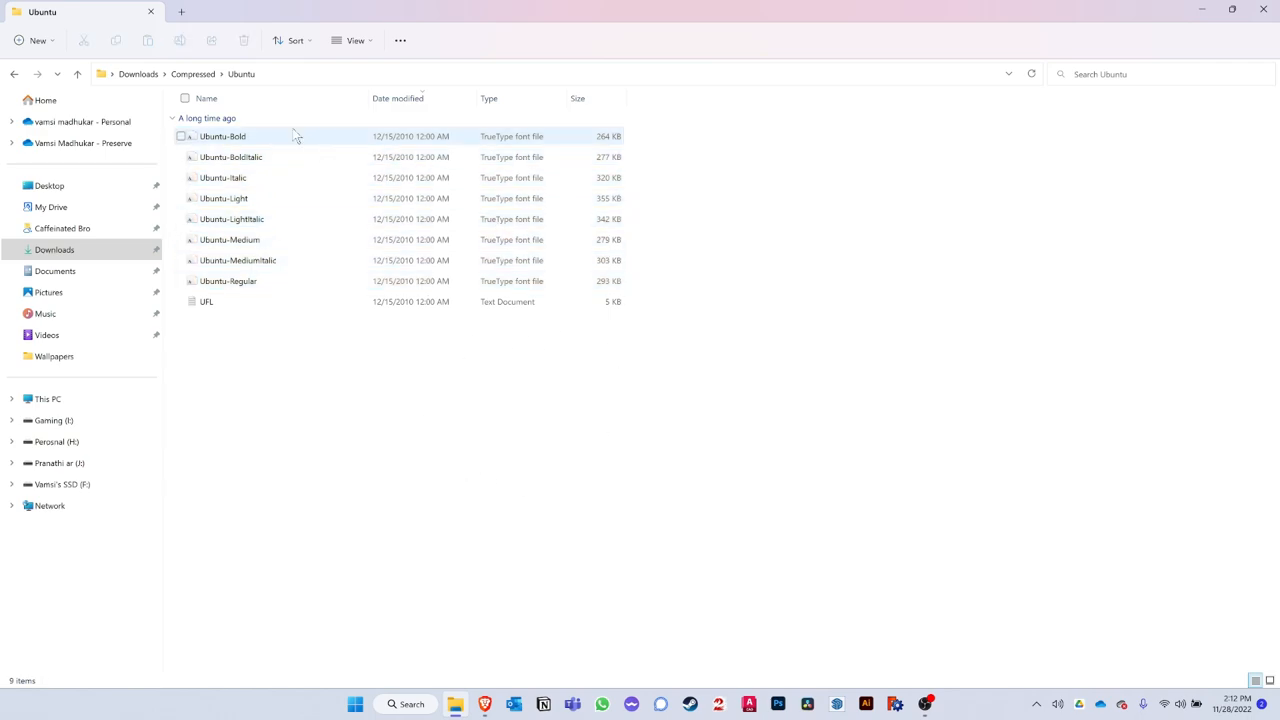
{"action": "left_click", "coordinate": [138, 72]}
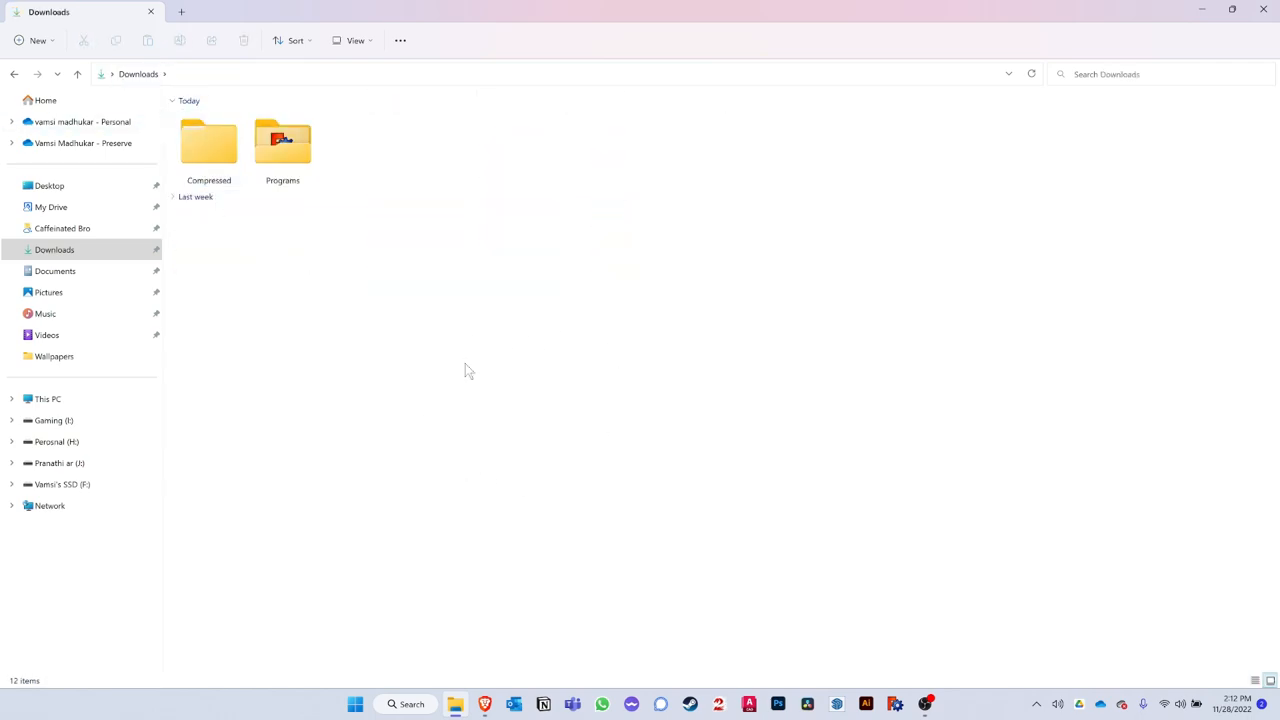
Launch Notepad and copy the registry code block from the font article
{"action": "type", "text": "notepad"}
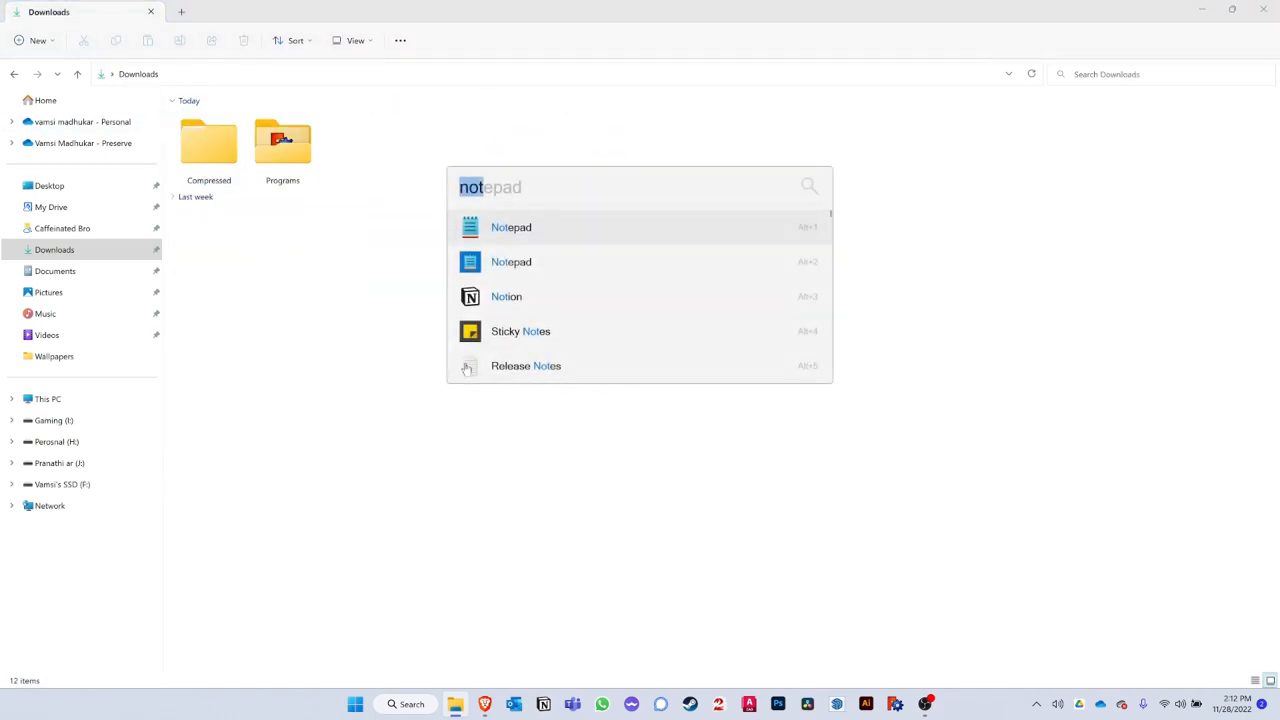
{"action": "type", "text": "notion"}
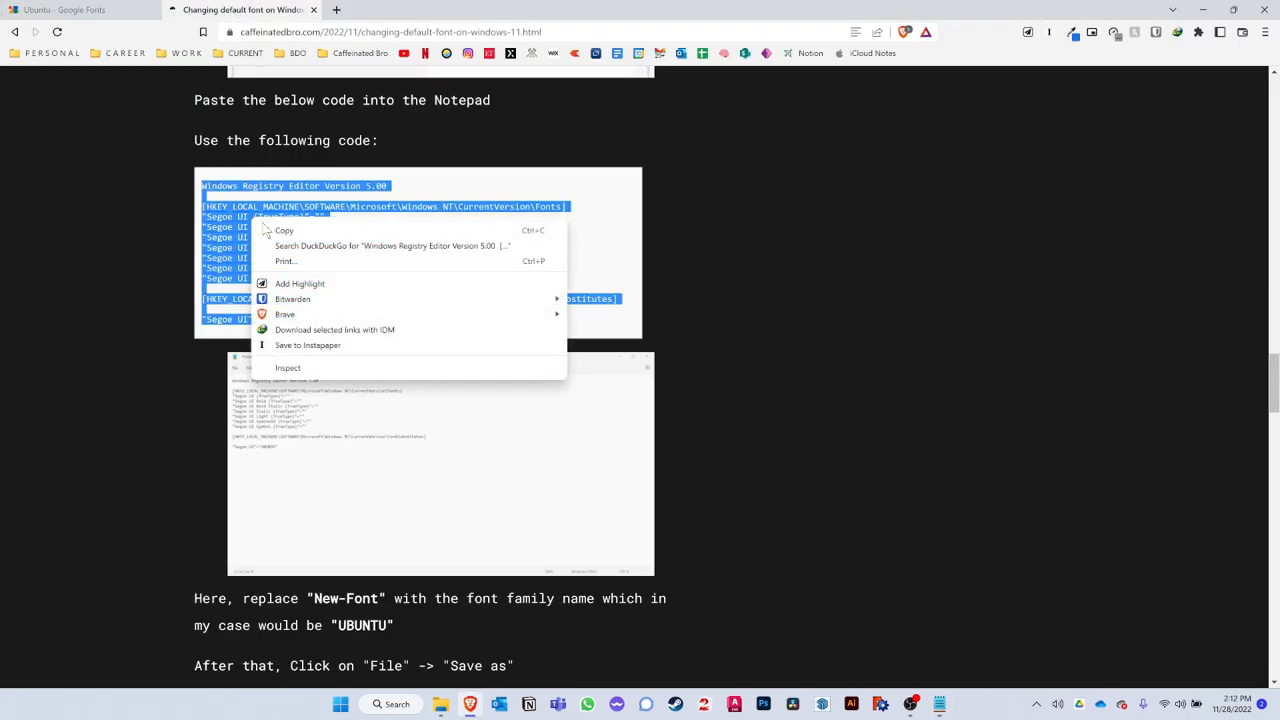
{"action": "left_click", "coordinate": [768, 368]}
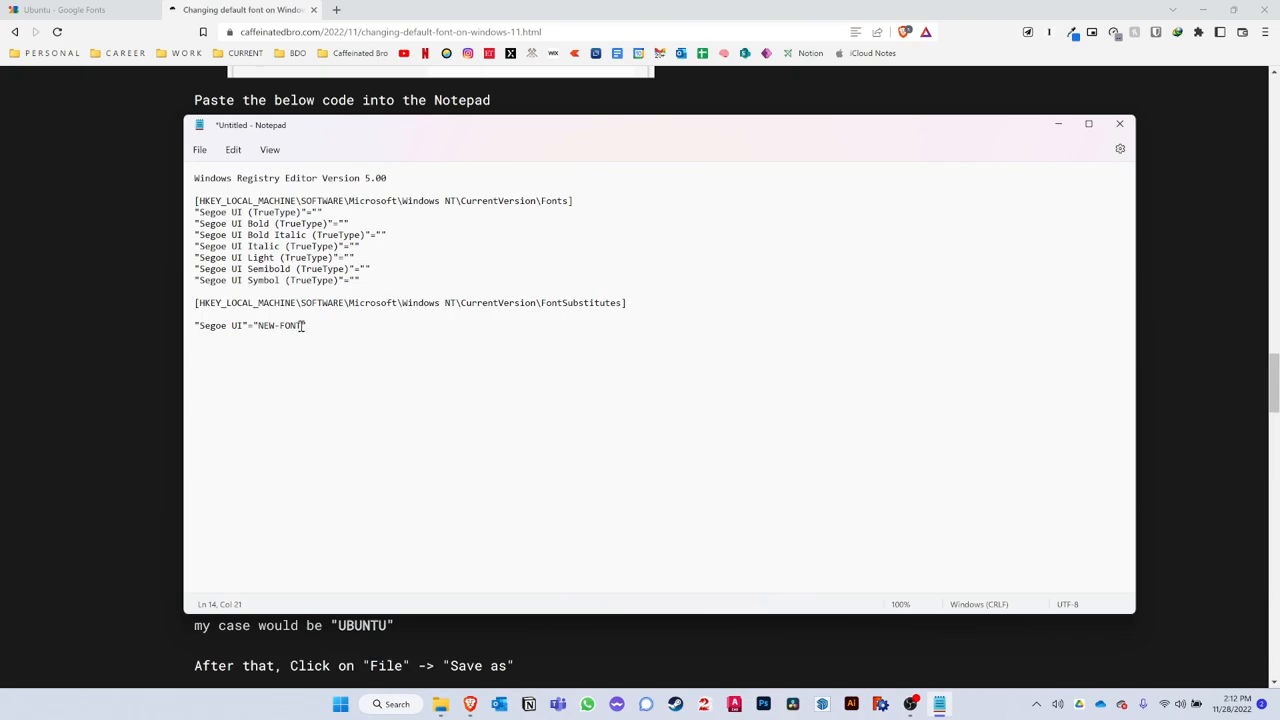
Replace the NEW-FONT placeholder with Ubuntu and start saving the script
{"action": "double_click", "coordinate": [280, 324]}
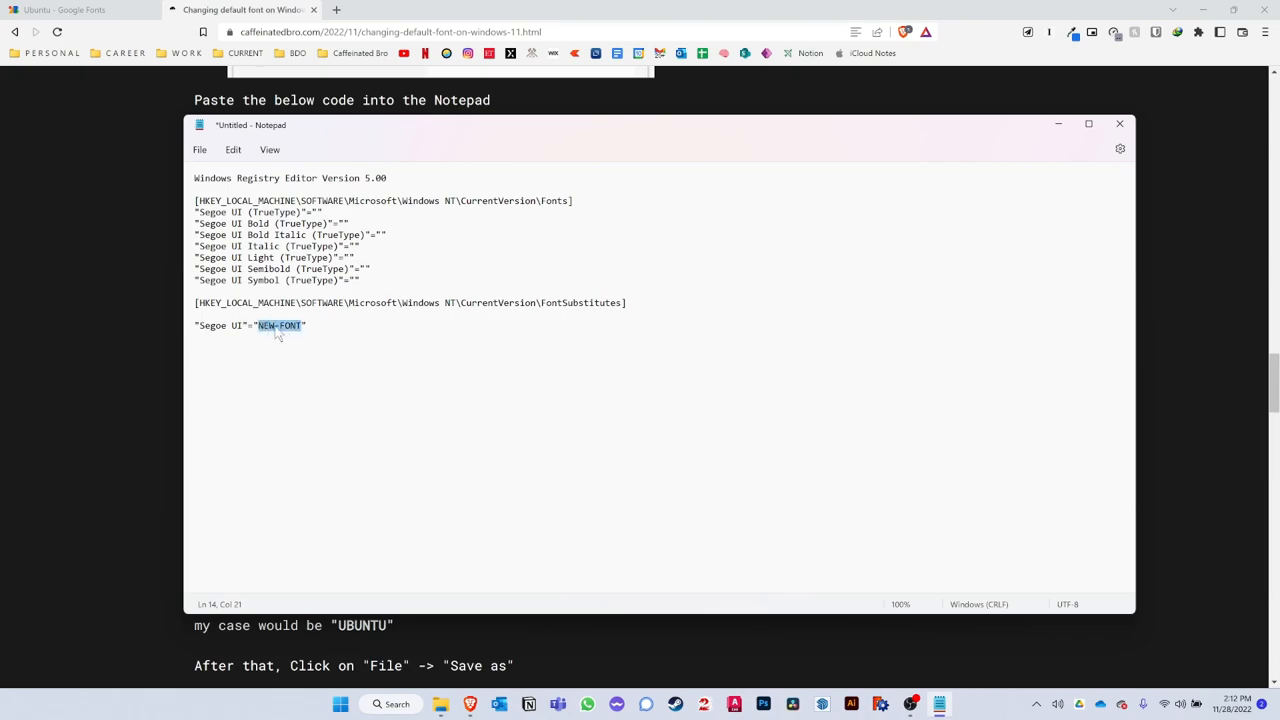
{"action": "left_click", "coordinate": [80, 8]}
{"action": "type", "text": "Ubuntu"}
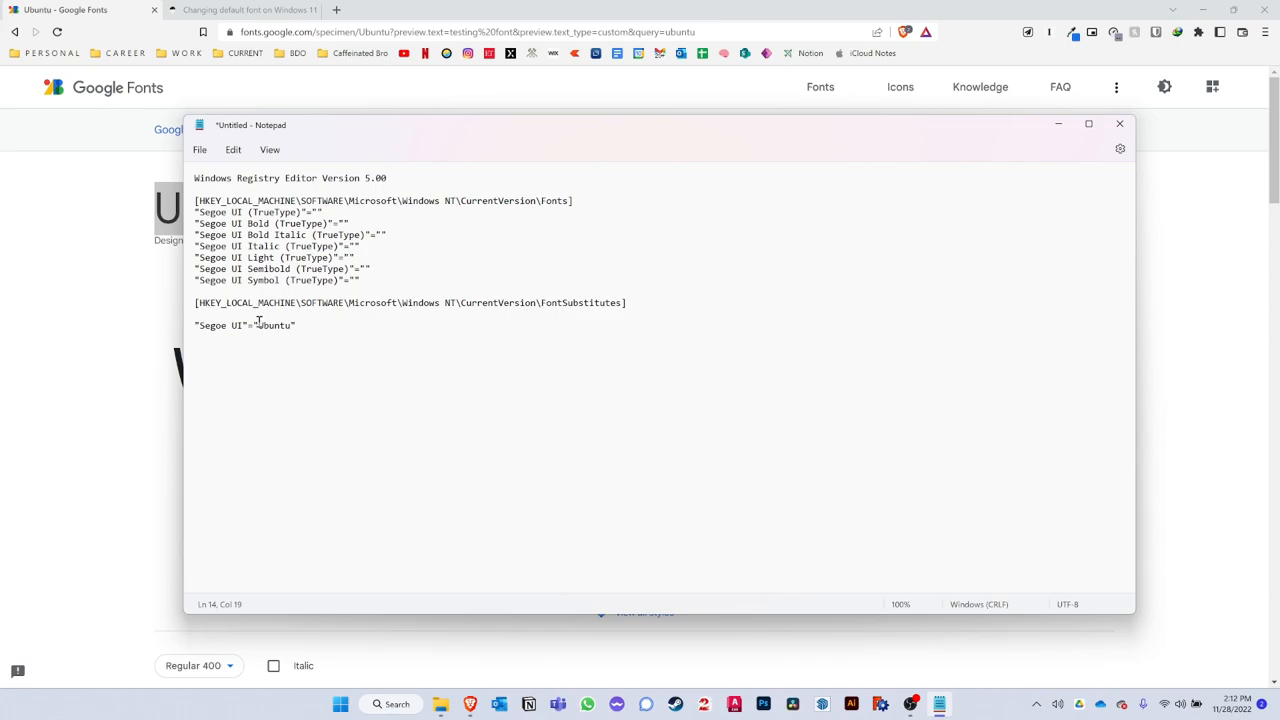
{"action": "left_click", "coordinate": [200, 148]}
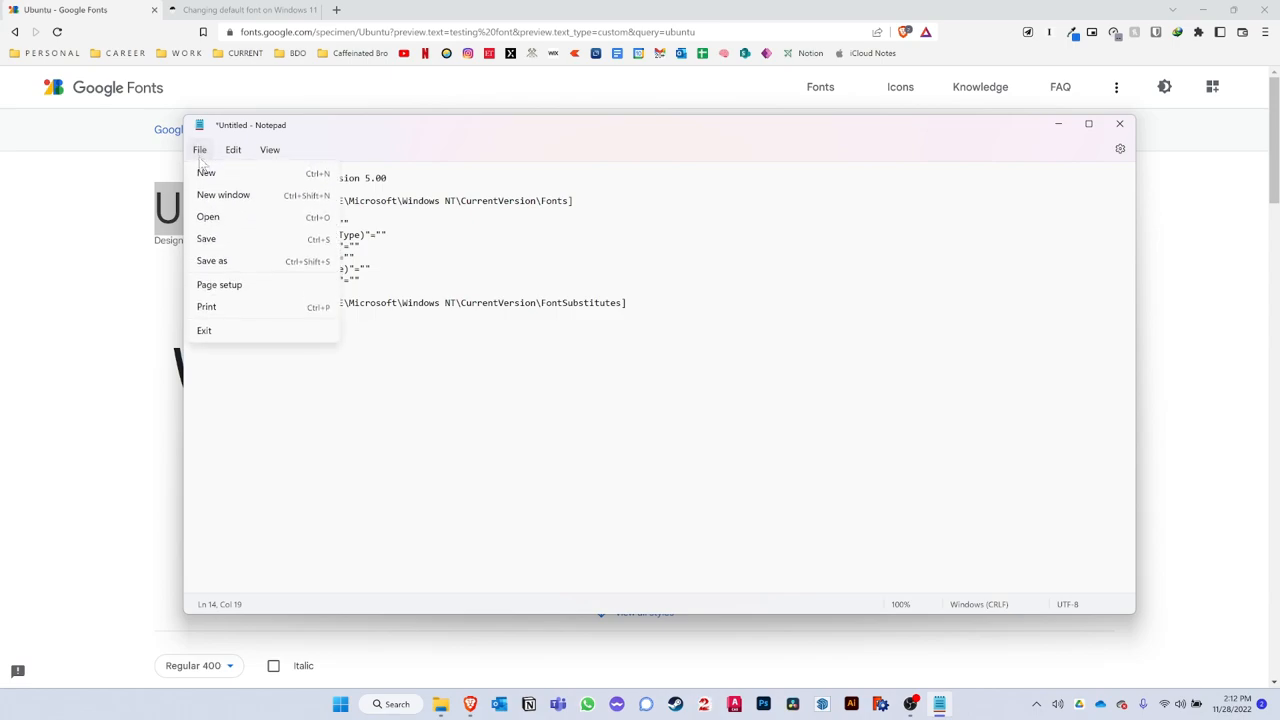
{"action": "left_click", "coordinate": [212, 260]}
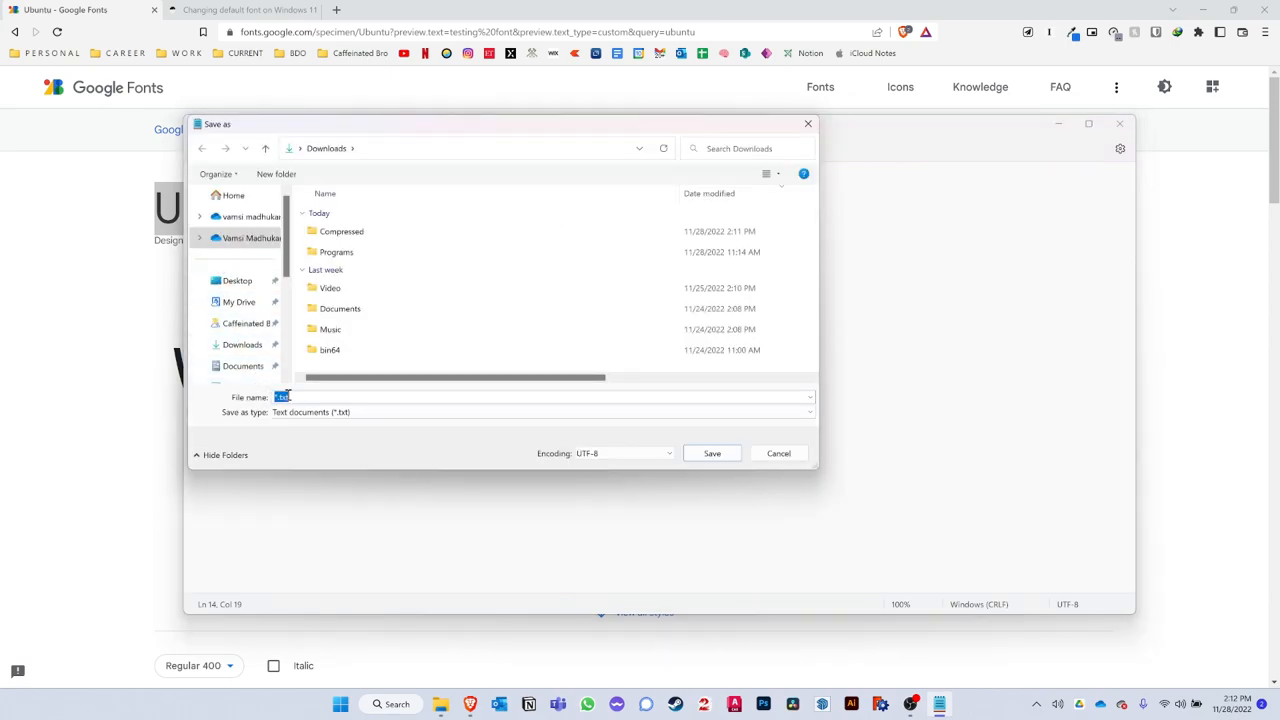
Save the script as ubuntufont.reg with type All files in Downloads
{"action": "left_click", "coordinate": [540, 412]}
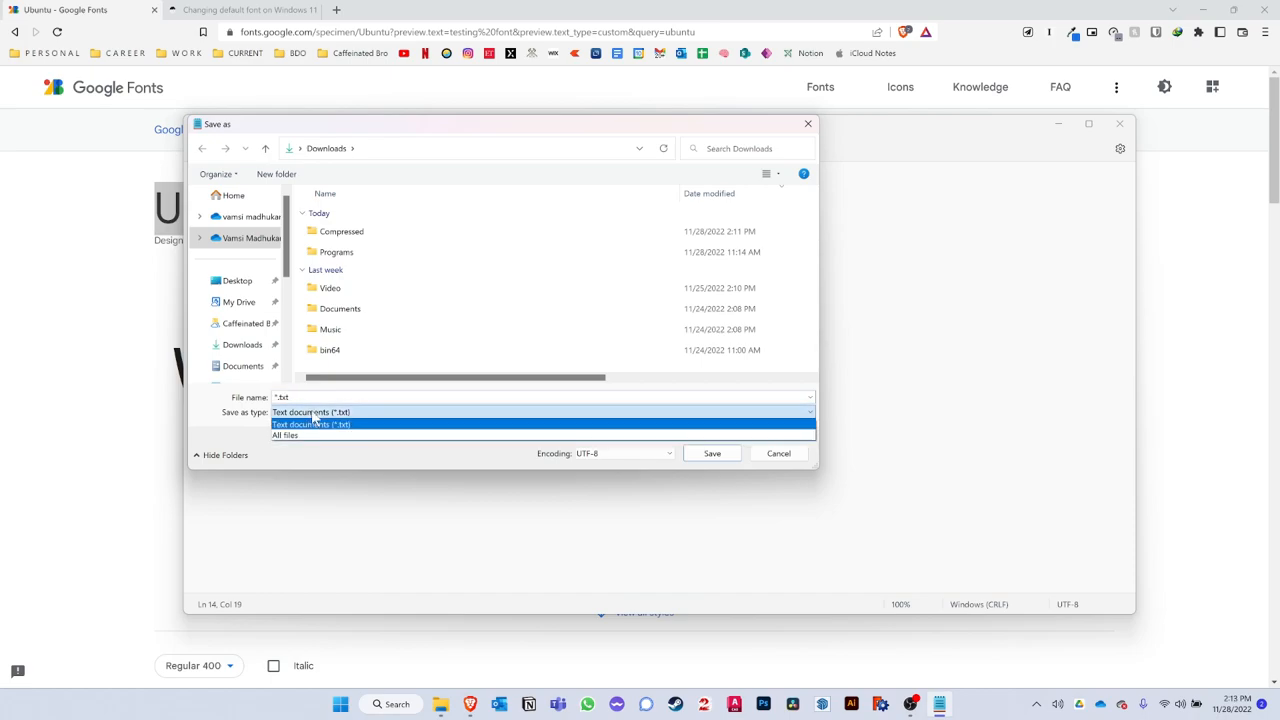
{"action": "left_click", "coordinate": [284, 436]}
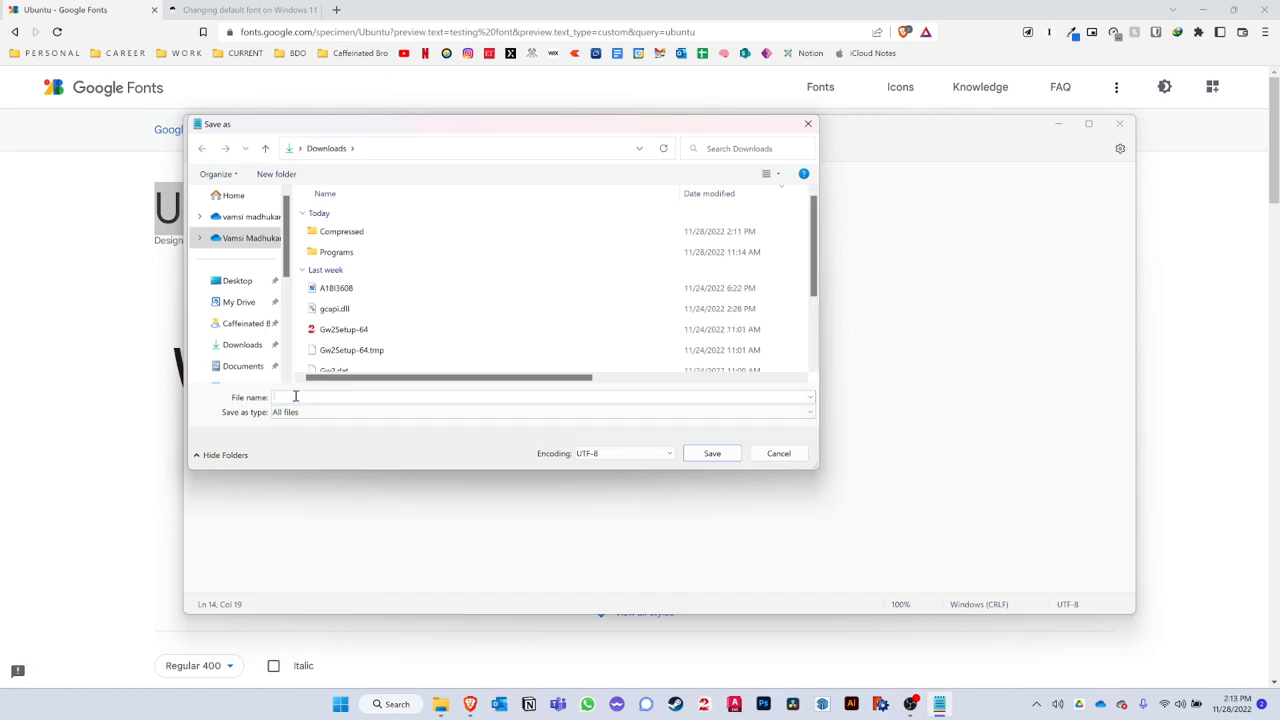
{"action": "type", "text": "ubuntufont"}
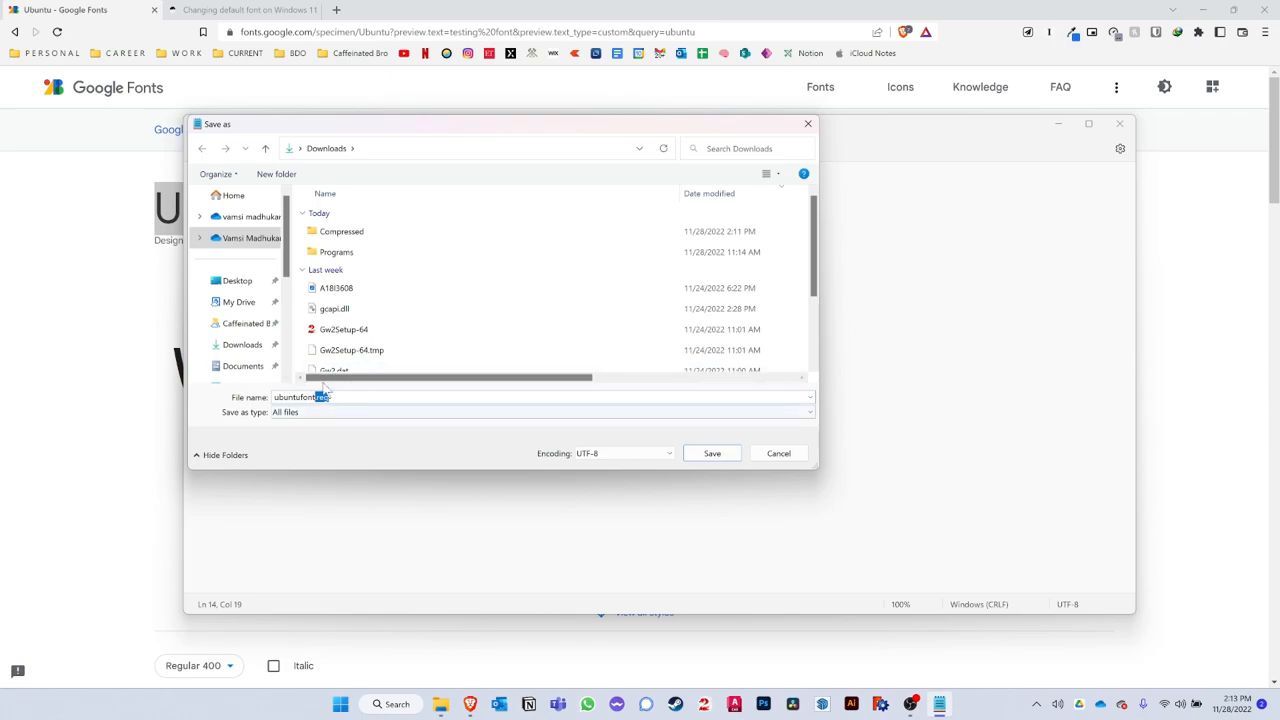
{"action": "left_click", "coordinate": [712, 452]}
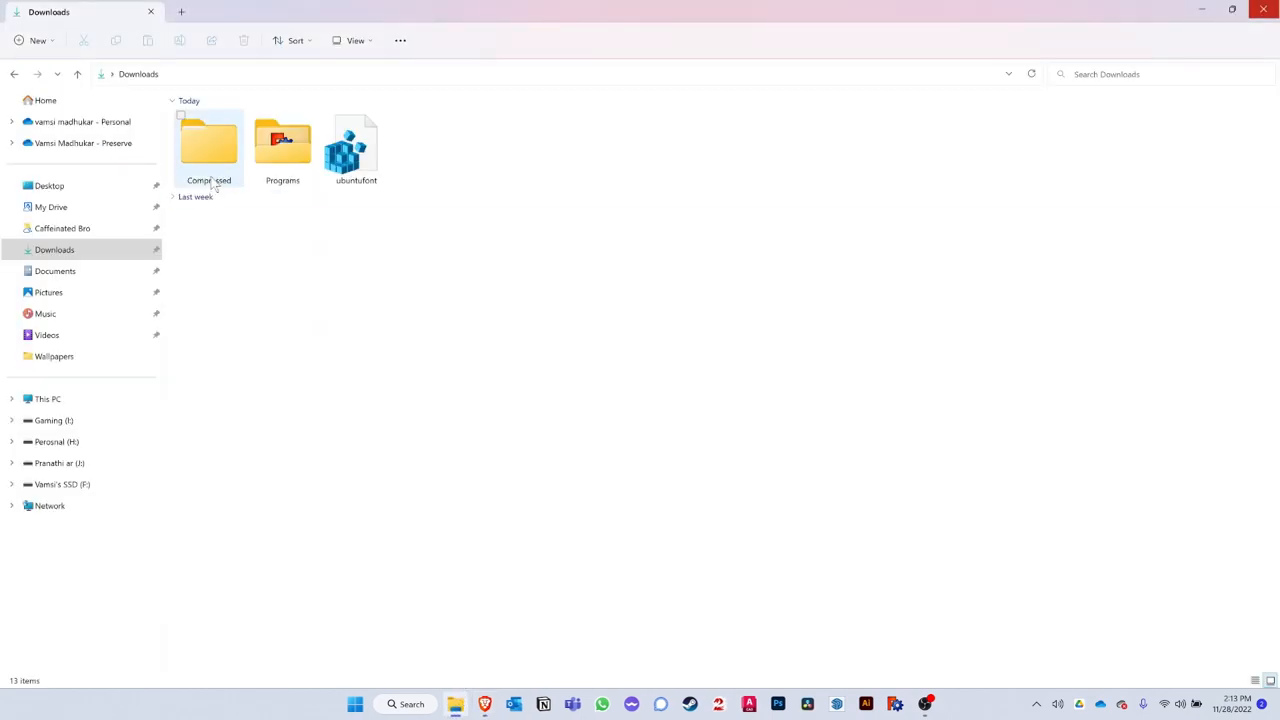
Merge ubuntufont.reg into the registry and confirm the Registry Editor prompts
{"action": "left_click", "coordinate": [356, 148]}
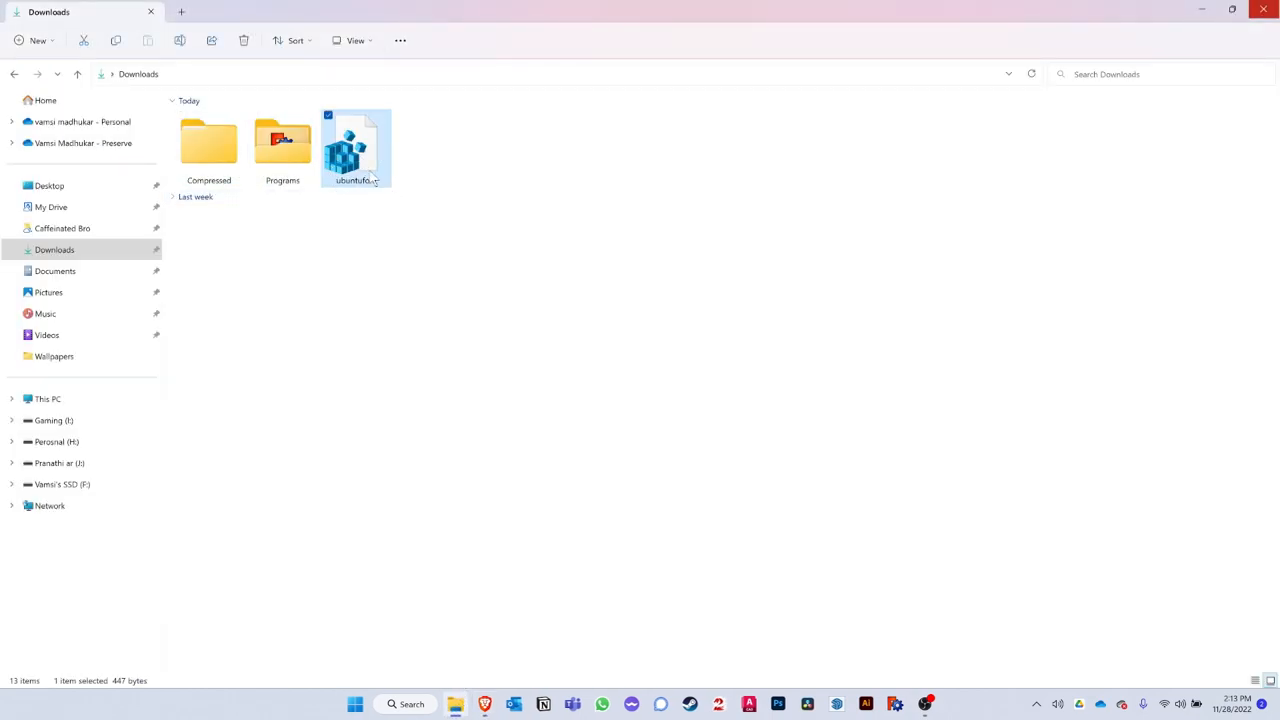
{"action": "right_click", "coordinate": [356, 148]}
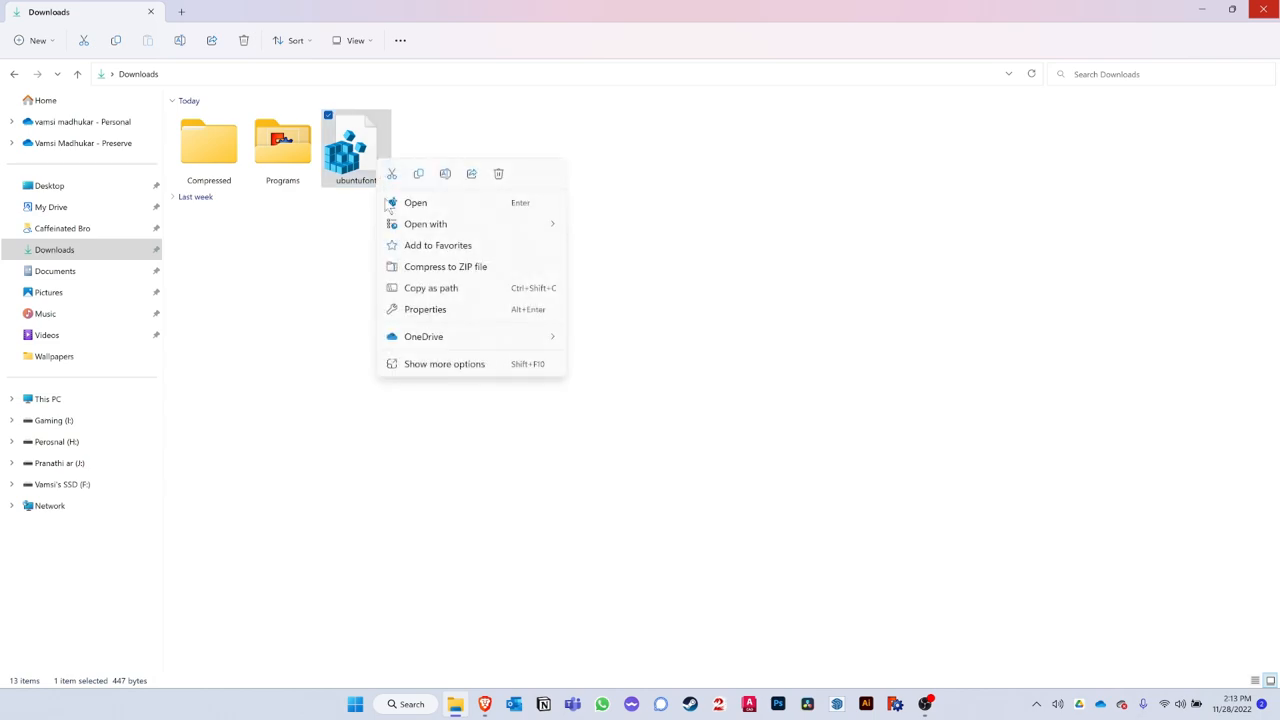
{"action": "left_click", "coordinate": [444, 364]}
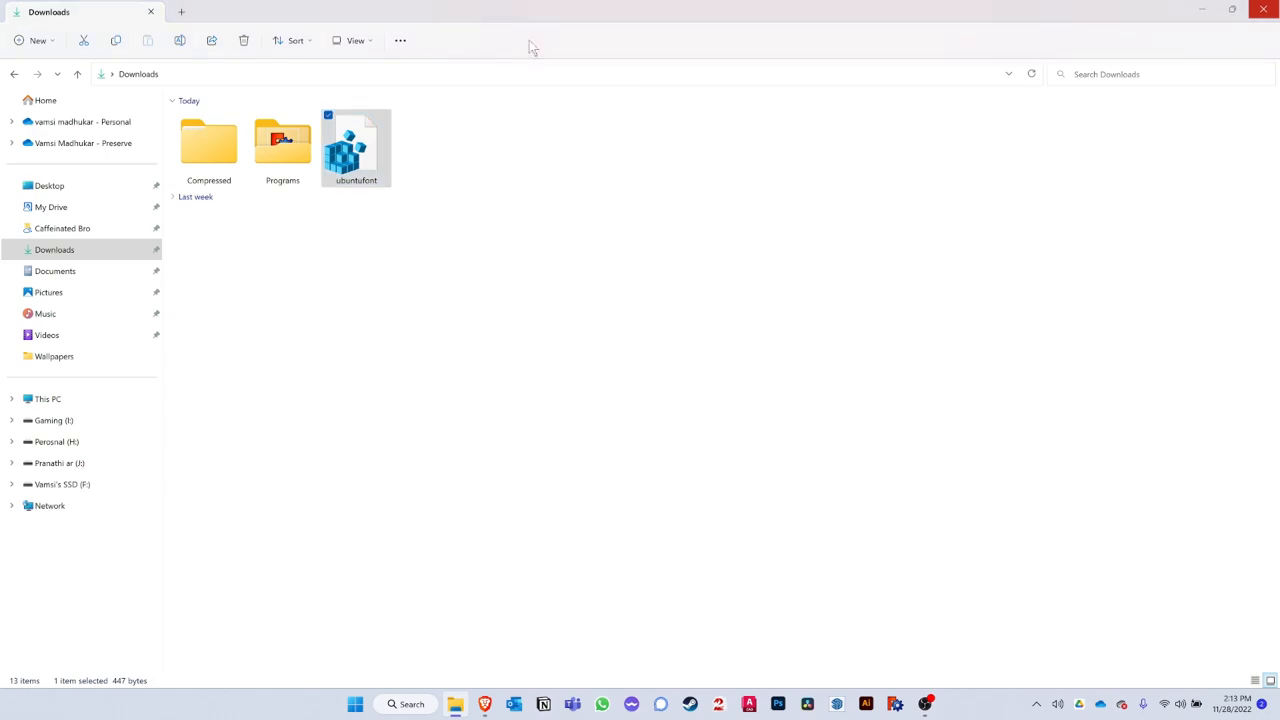
{"action": "double_click", "coordinate": [356, 148]}
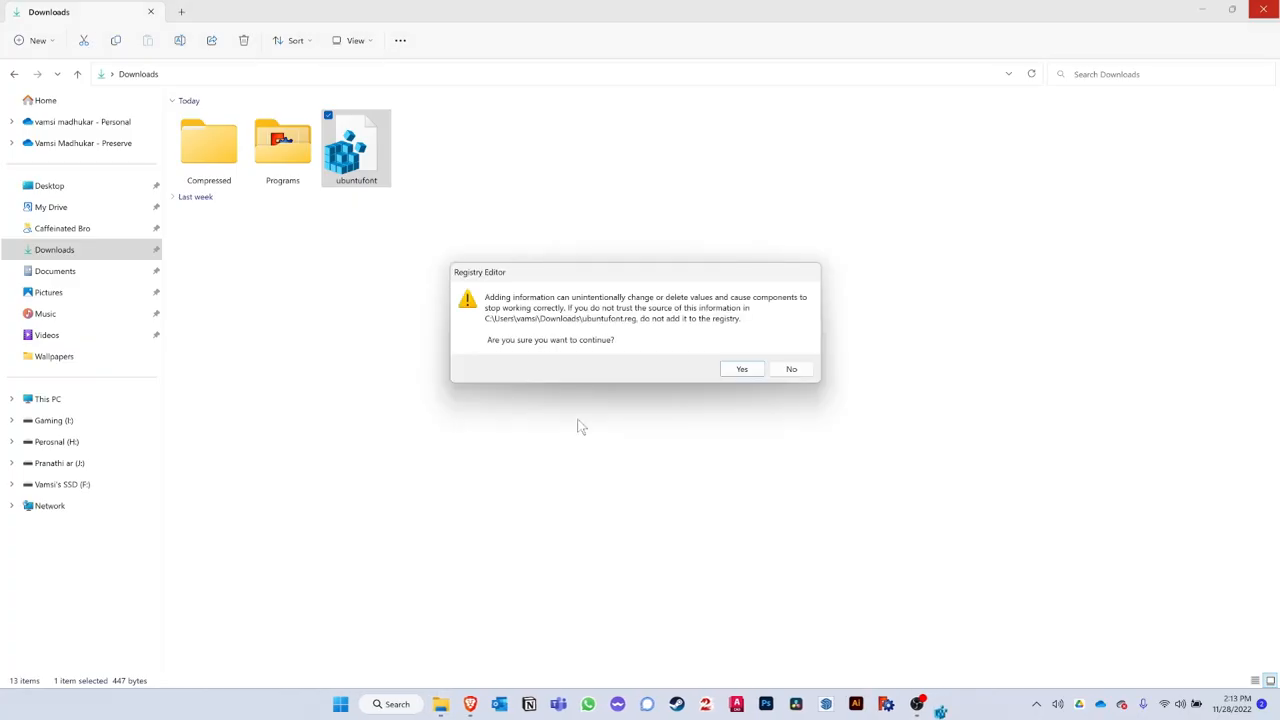
{"action": "left_click", "coordinate": [740, 368]}
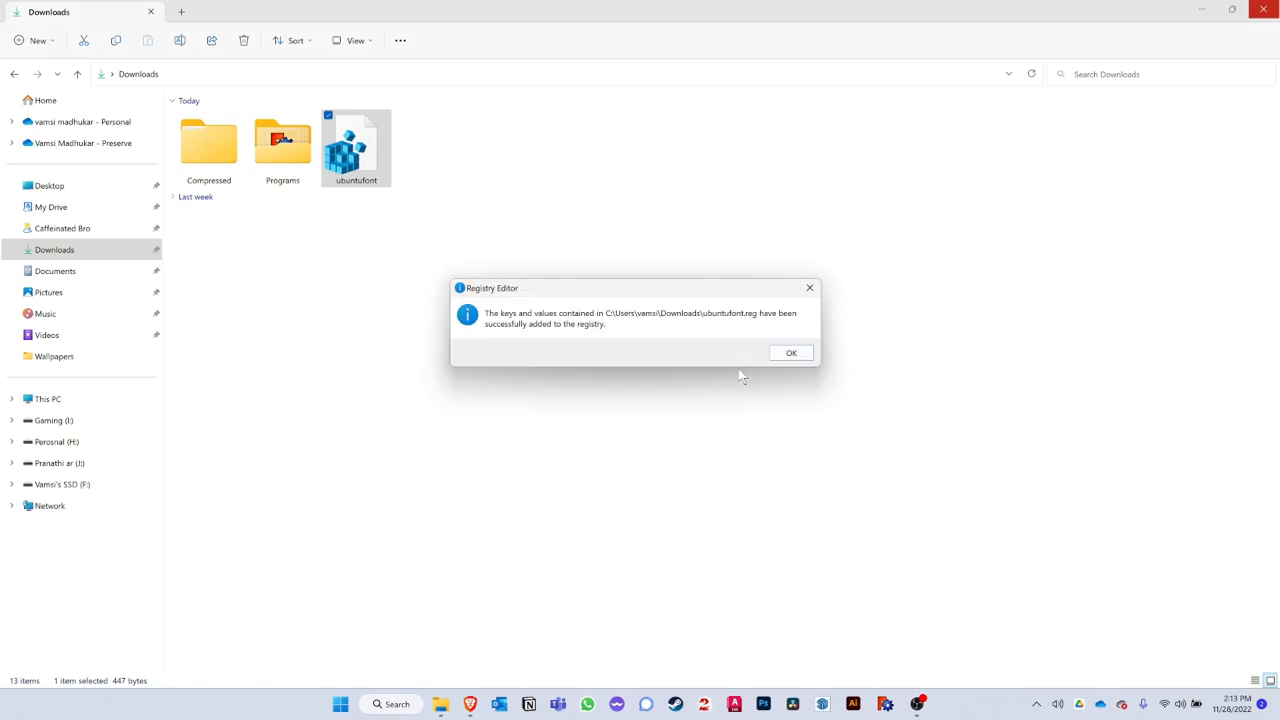
{"action": "left_click", "coordinate": [792, 352]}
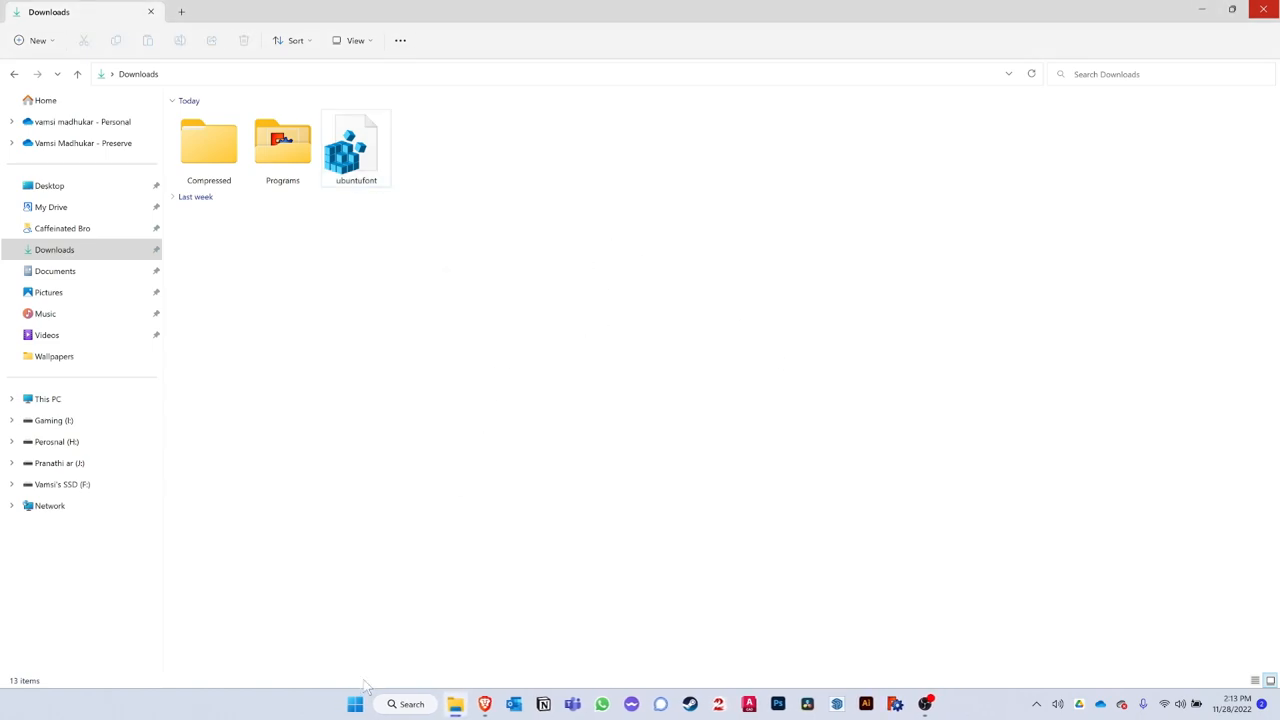
Open the Start menu's power options to restart the PC
{"action": "left_click", "coordinate": [356, 704]}
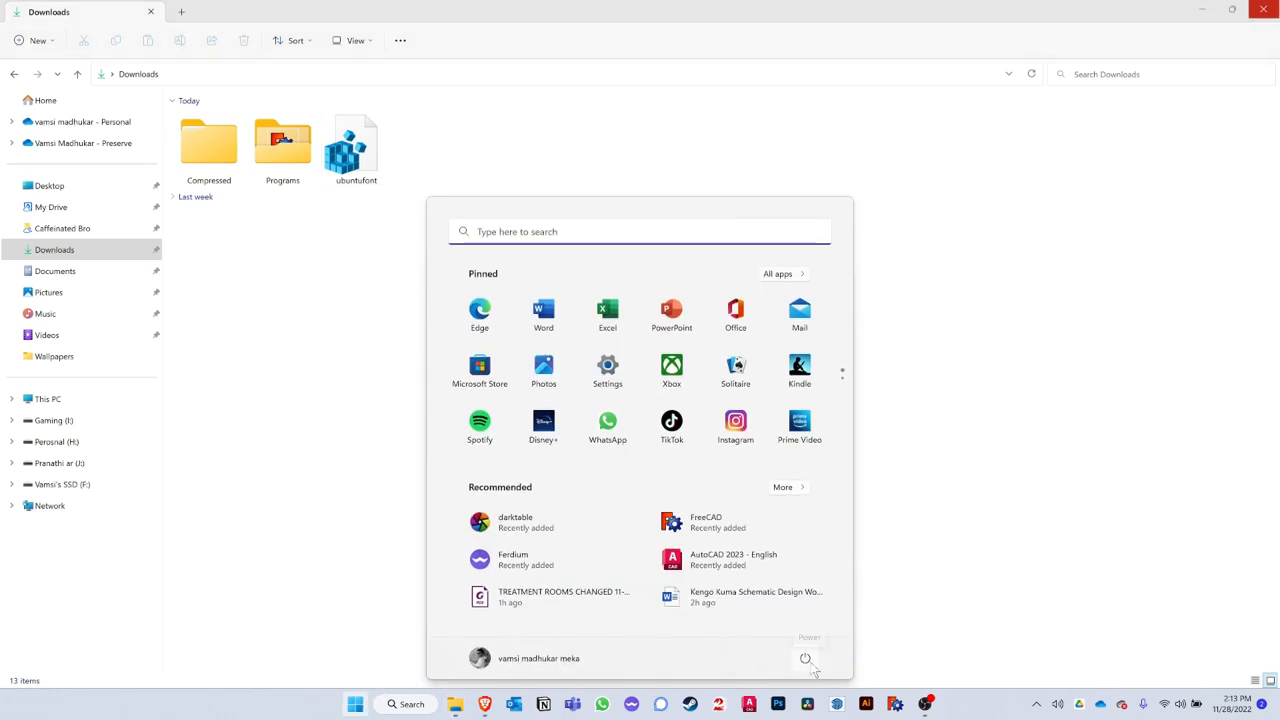
{"action": "left_click", "coordinate": [804, 658]}
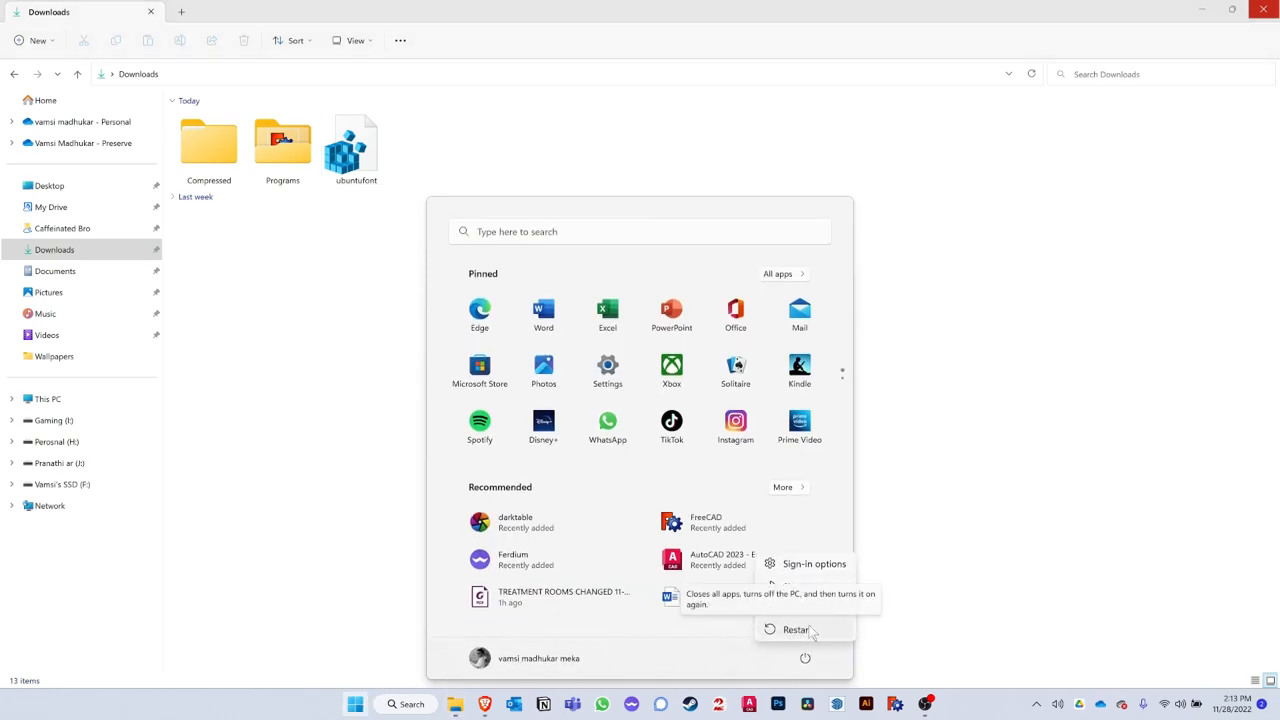
{"action": "mouse_move", "coordinate": [810, 632]}
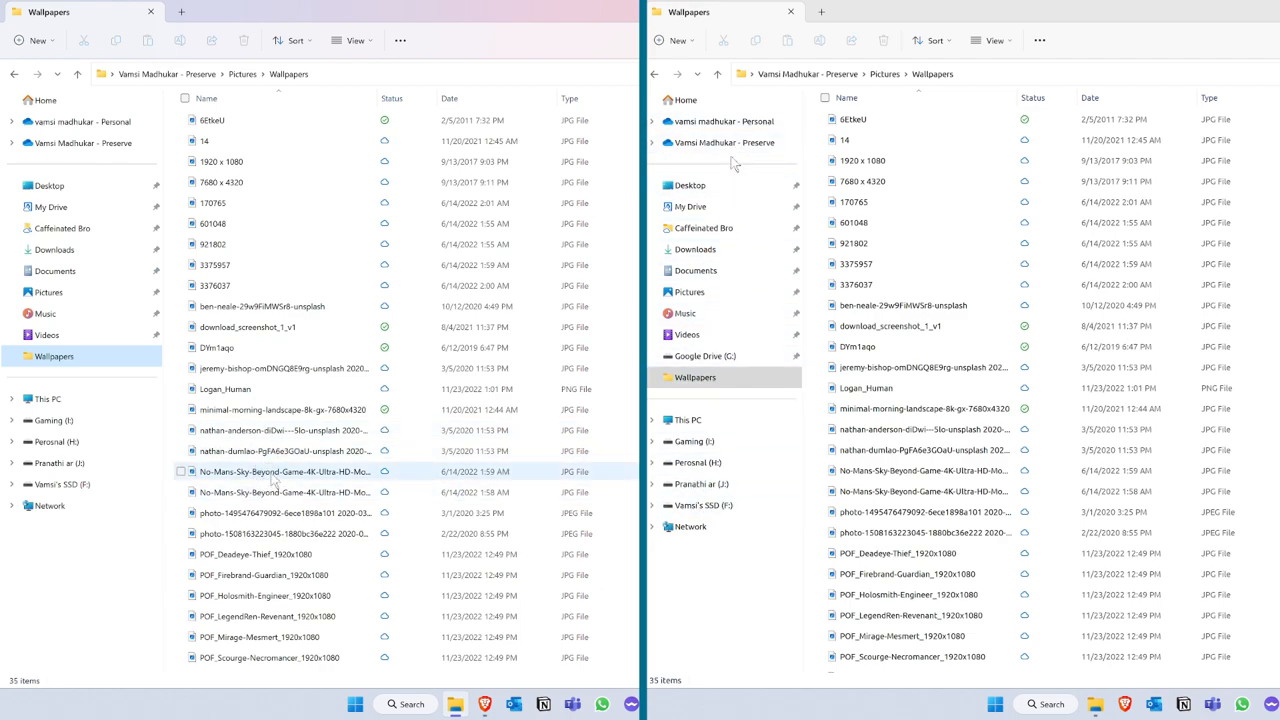
Show the Wallpapers folder in File Explorer after the restart
{"action": "left_click", "coordinate": [696, 248]}
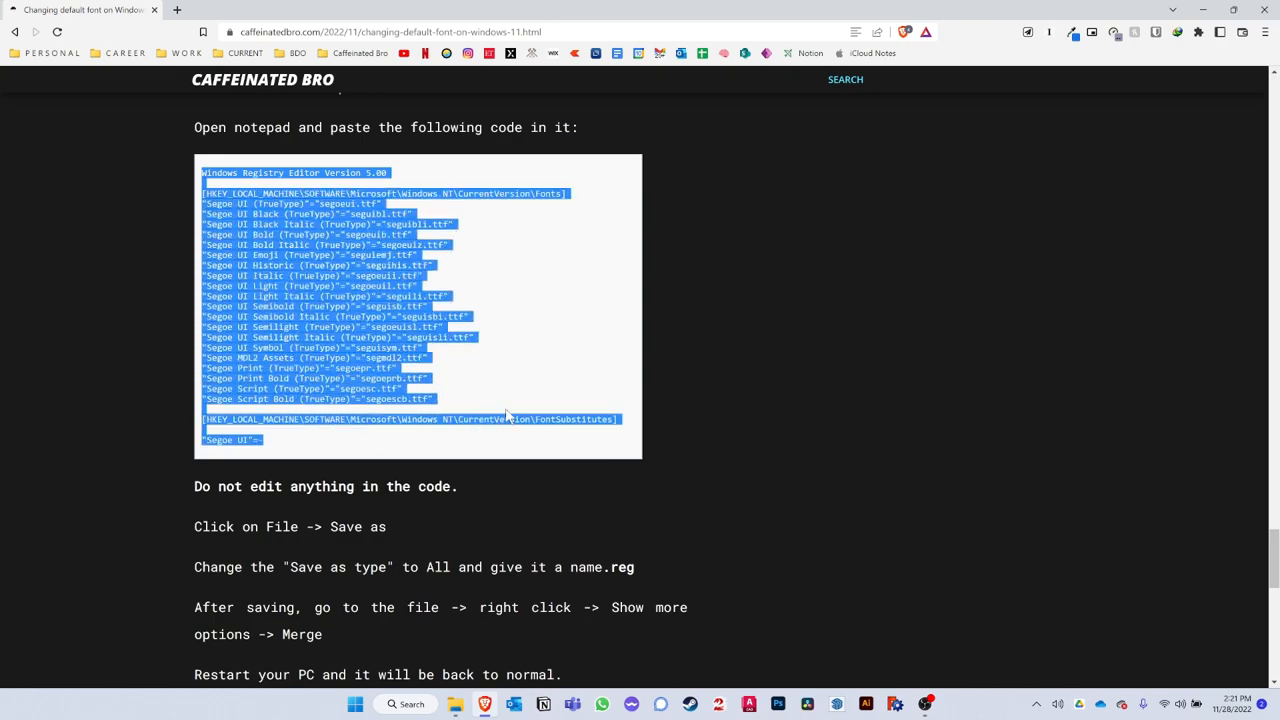
{"action": "mouse_move", "coordinate": [528, 410]}
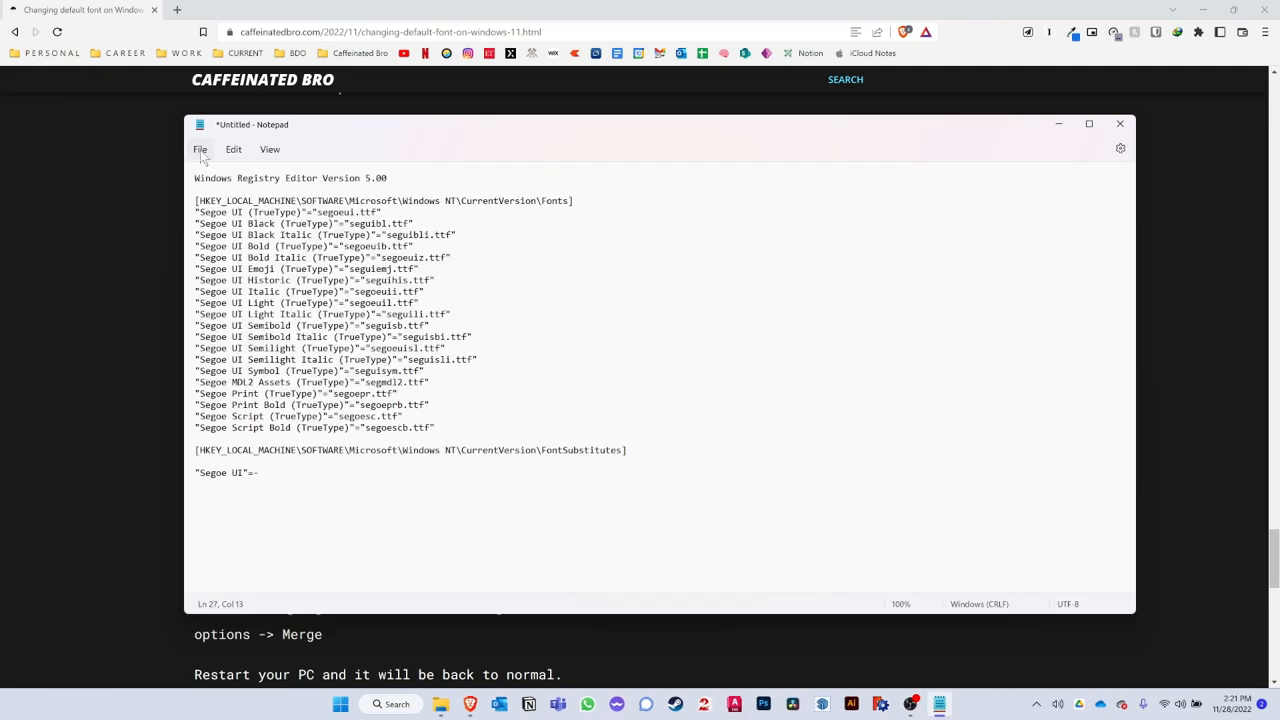
Save the pasted restore script as defaultfont.reg in Downloads and switch to that folder
{"action": "left_click", "coordinate": [446, 280]}
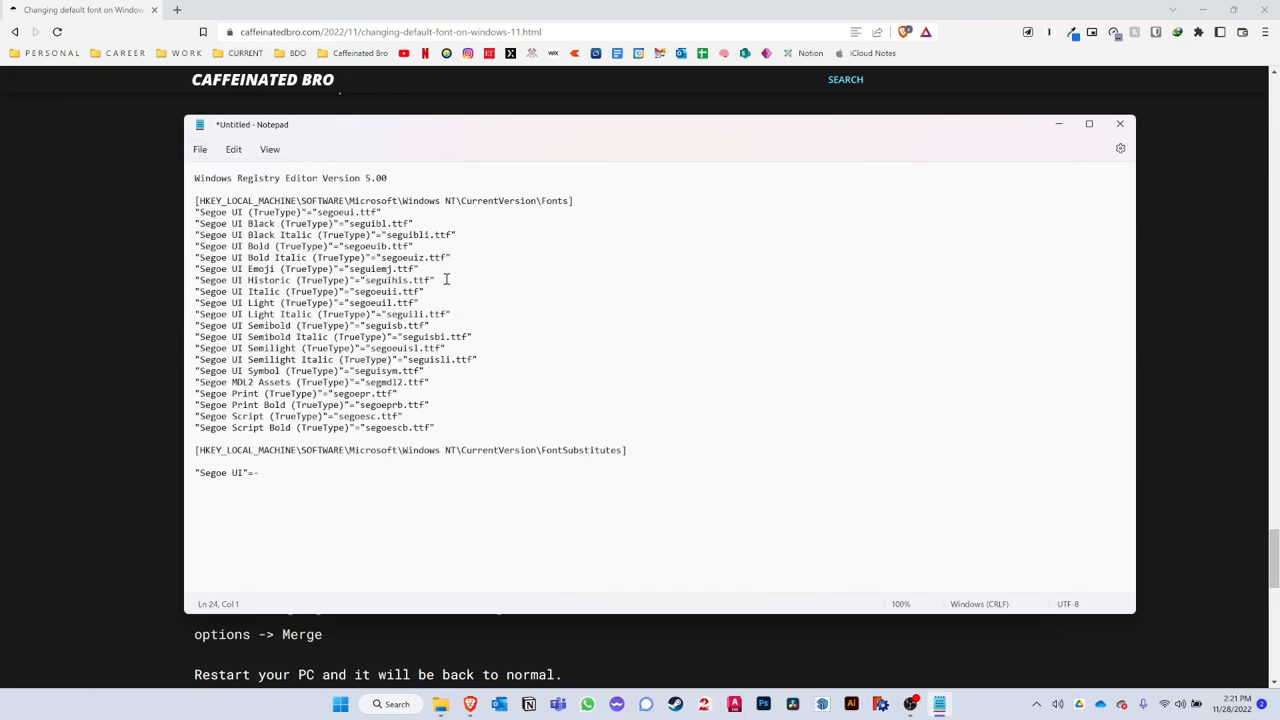
{"action": "left_click", "coordinate": [200, 148]}
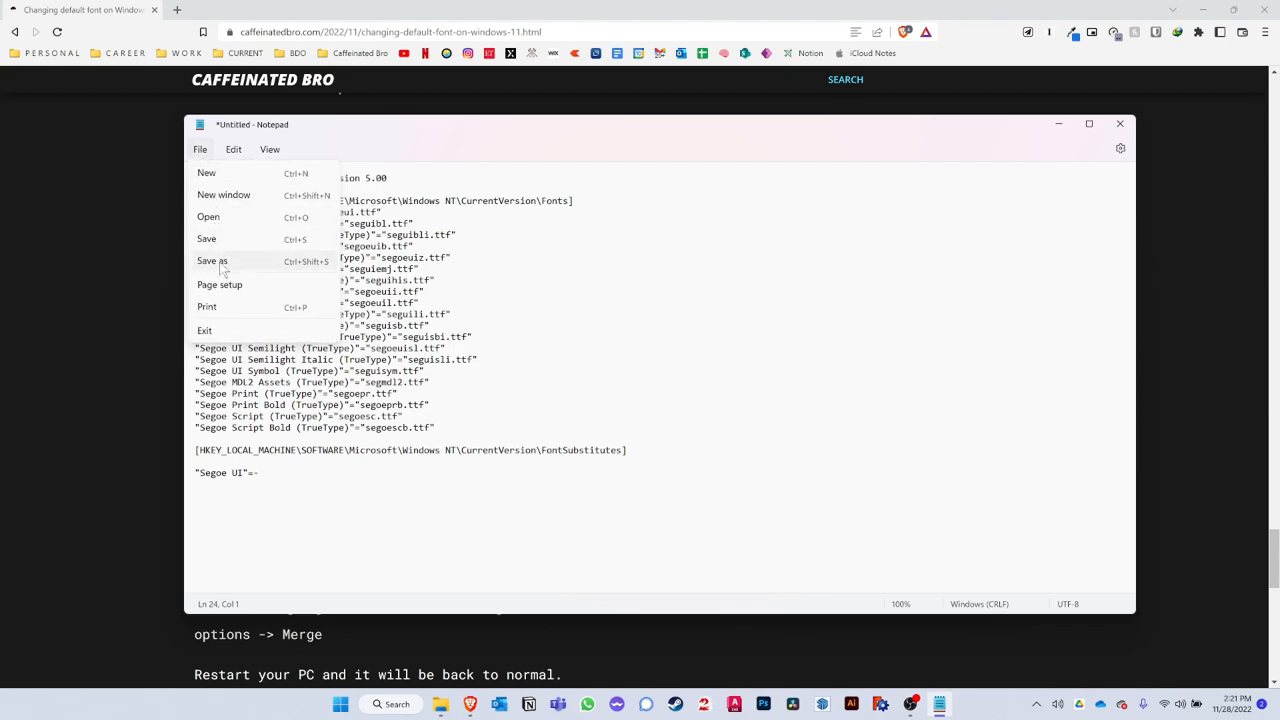
{"action": "left_click", "coordinate": [212, 260]}
{"action": "type", "text": "defaultfont.reg"}
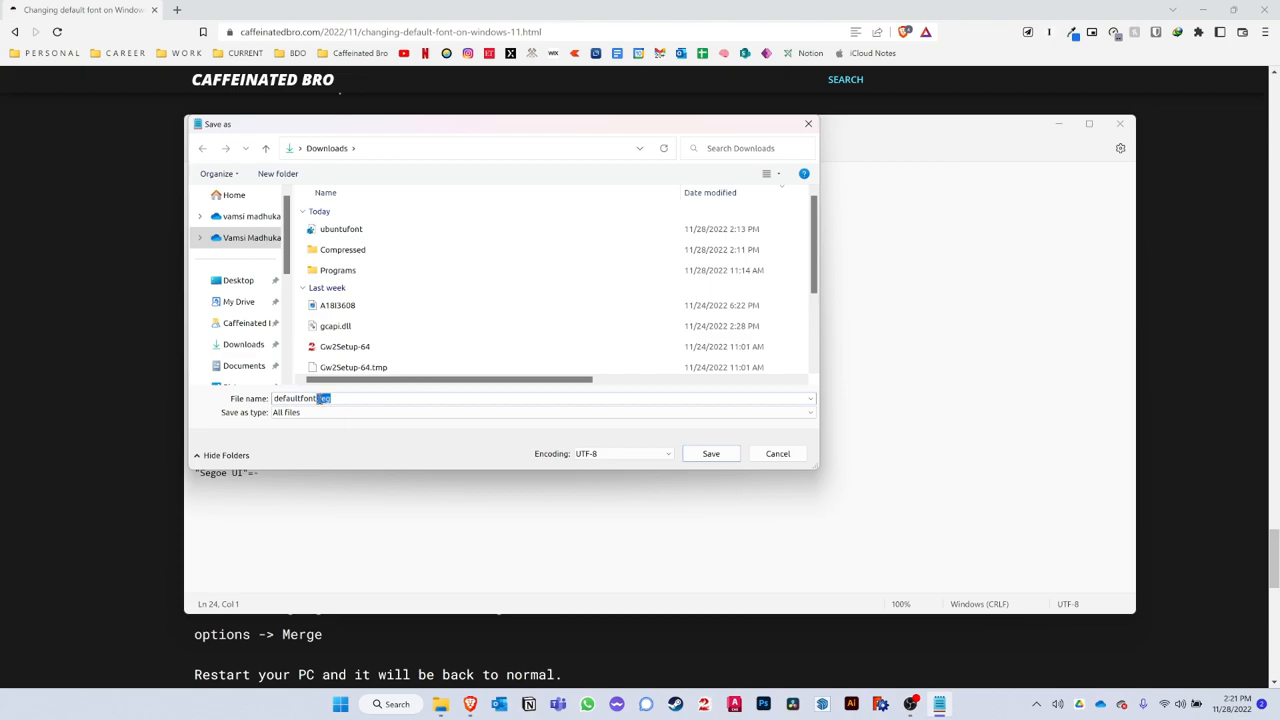
{"action": "left_click", "coordinate": [712, 452]}
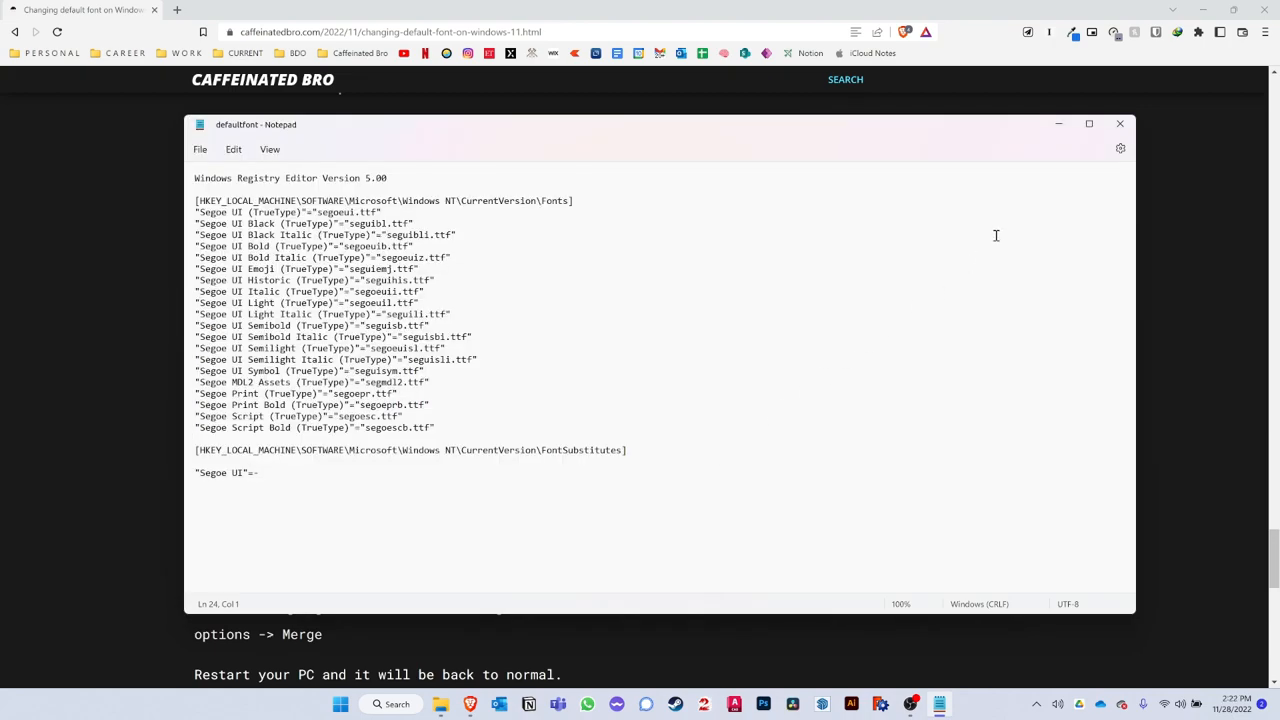
{"action": "left_click", "coordinate": [456, 704]}
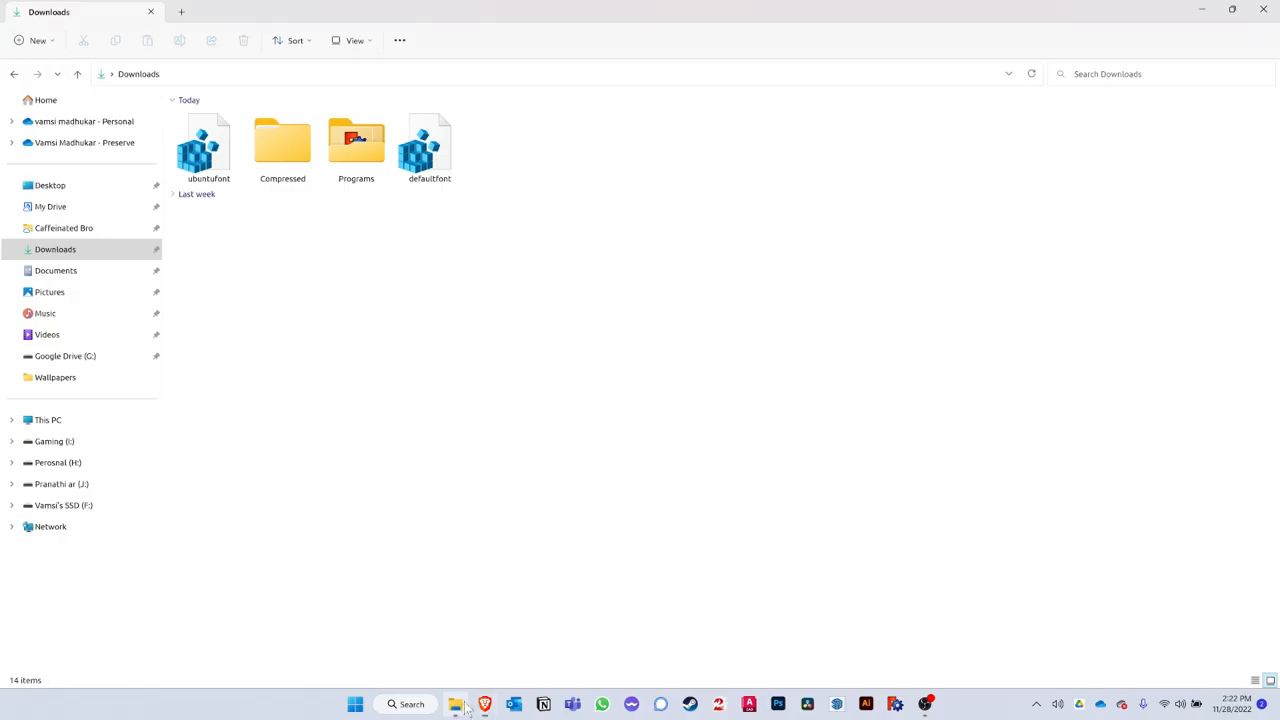
Merge defaultfont.reg into the registry from its context menu to restore Segoe UI
{"action": "left_click", "coordinate": [428, 144]}
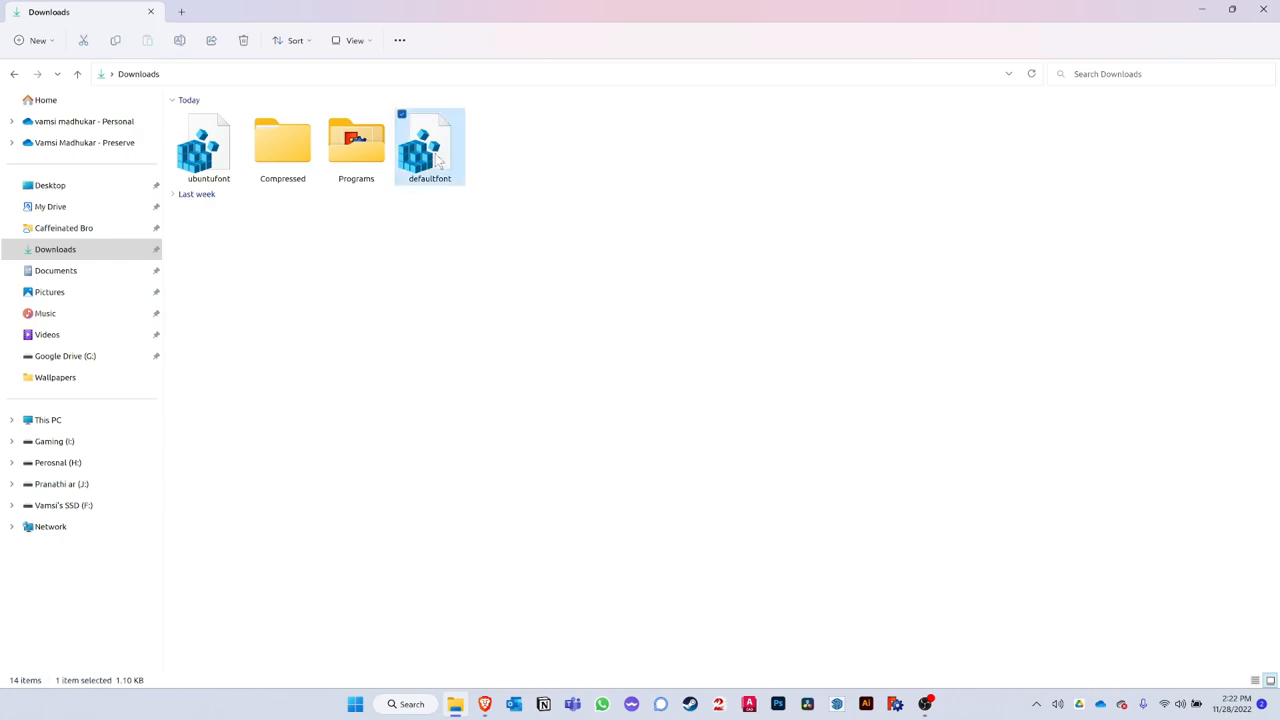
{"action": "double_click", "coordinate": [428, 144]}
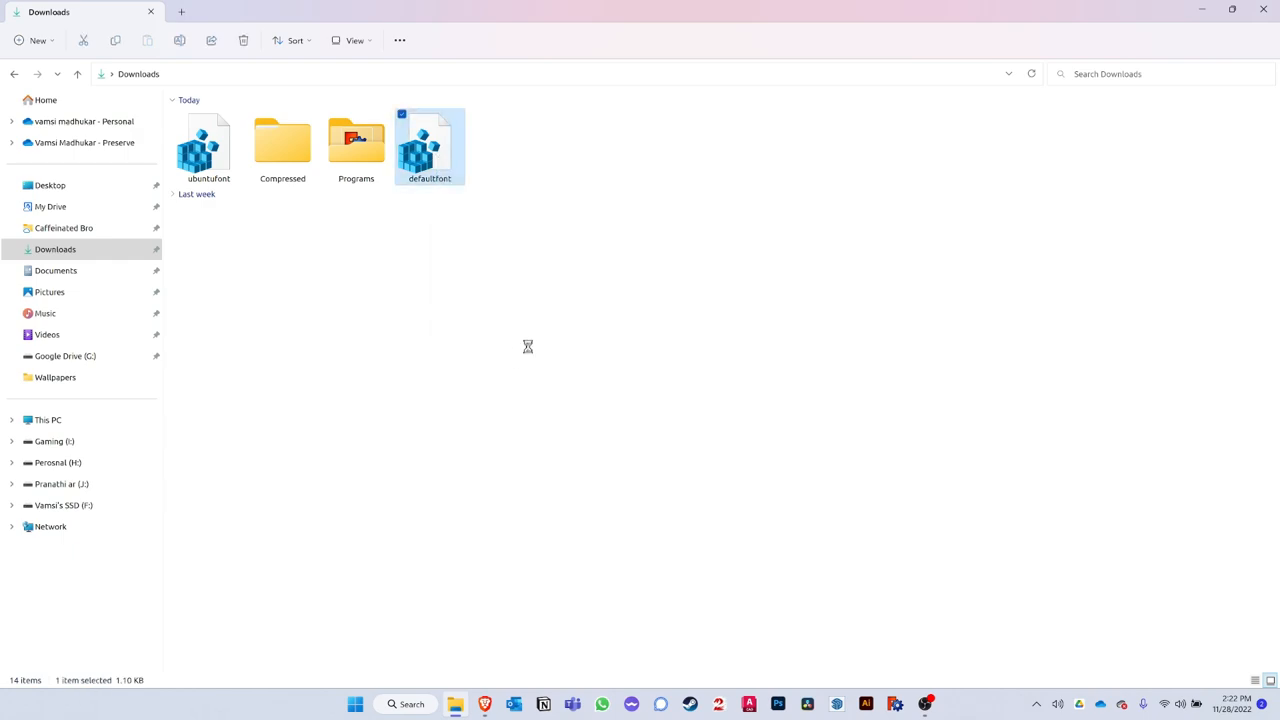
{"action": "right_click", "coordinate": [428, 144]}
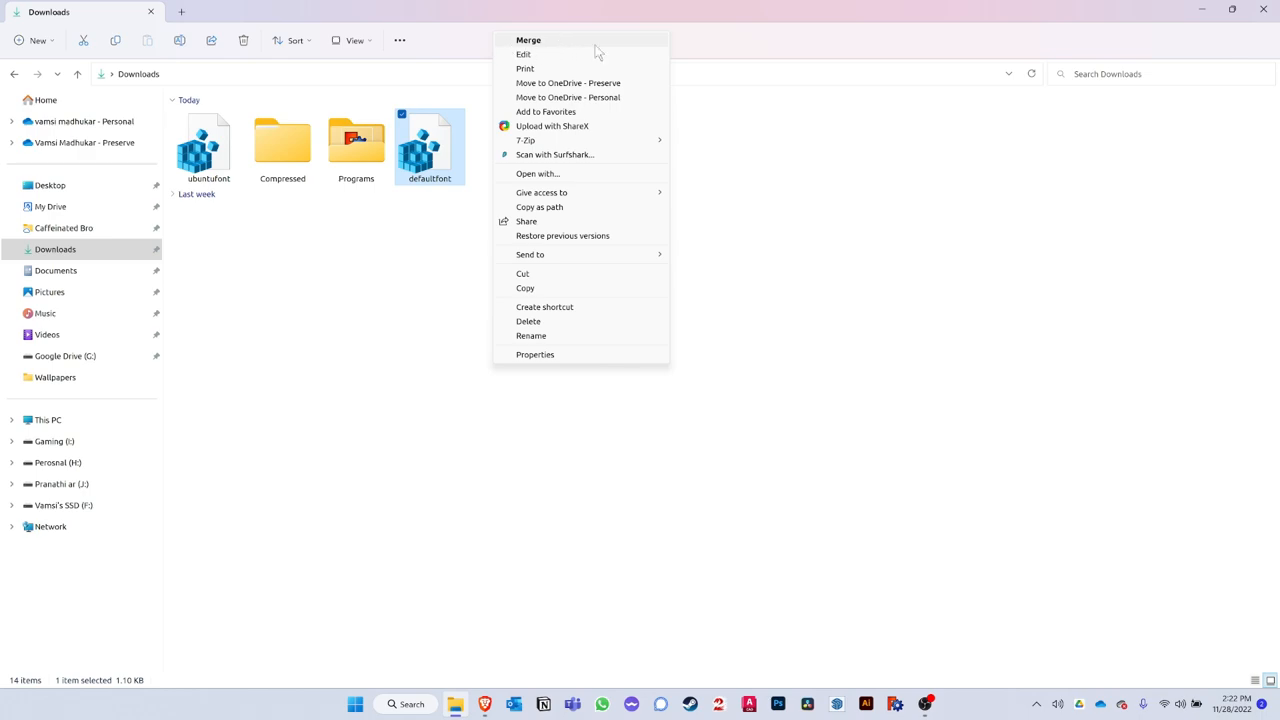
{"action": "left_click", "coordinate": [452, 450]}
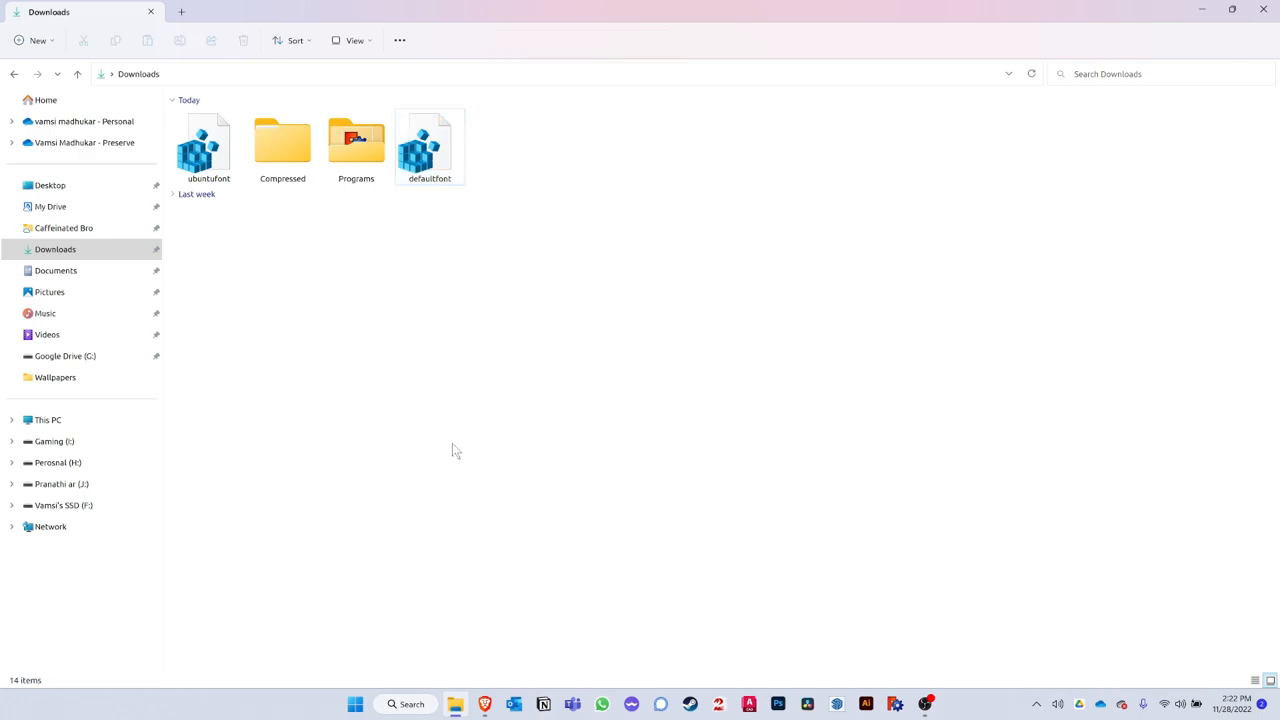
{"action": "mouse_move", "coordinate": [764, 410]}
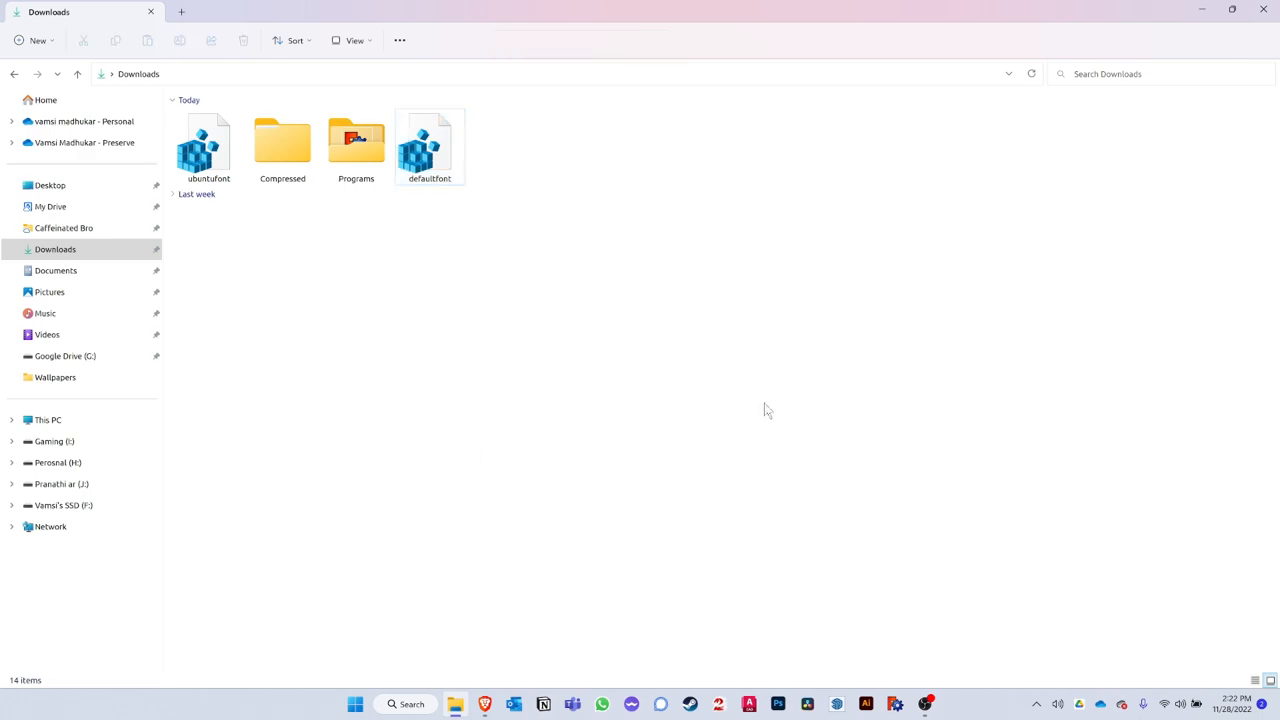